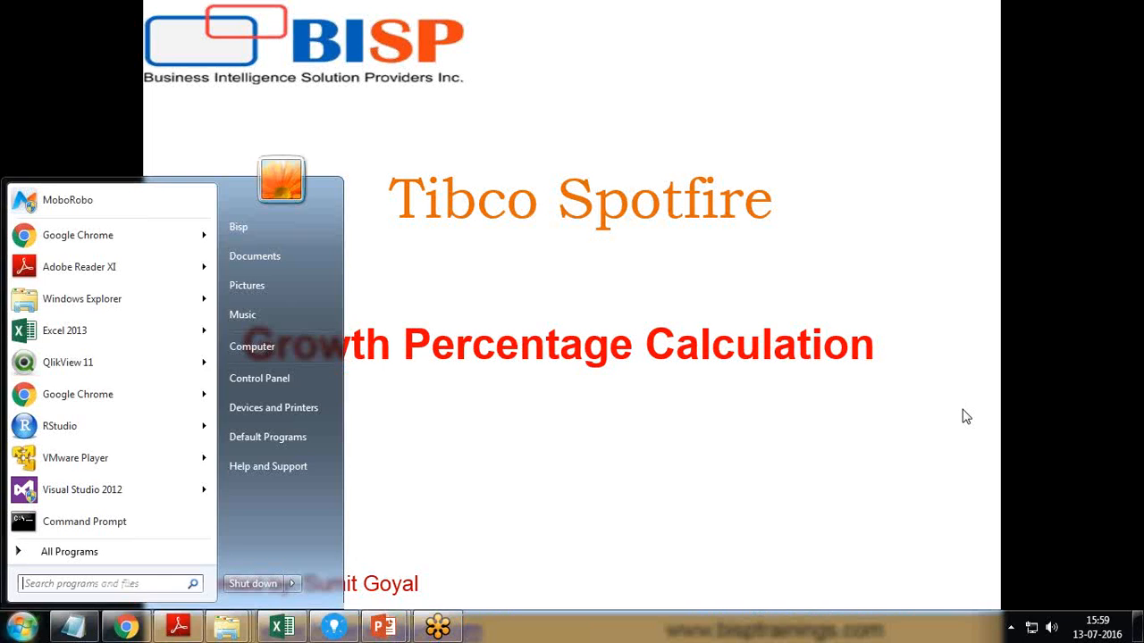
# Switch to the open Spotfire window showing the CompanySales report
pyautogui.click(332, 626)
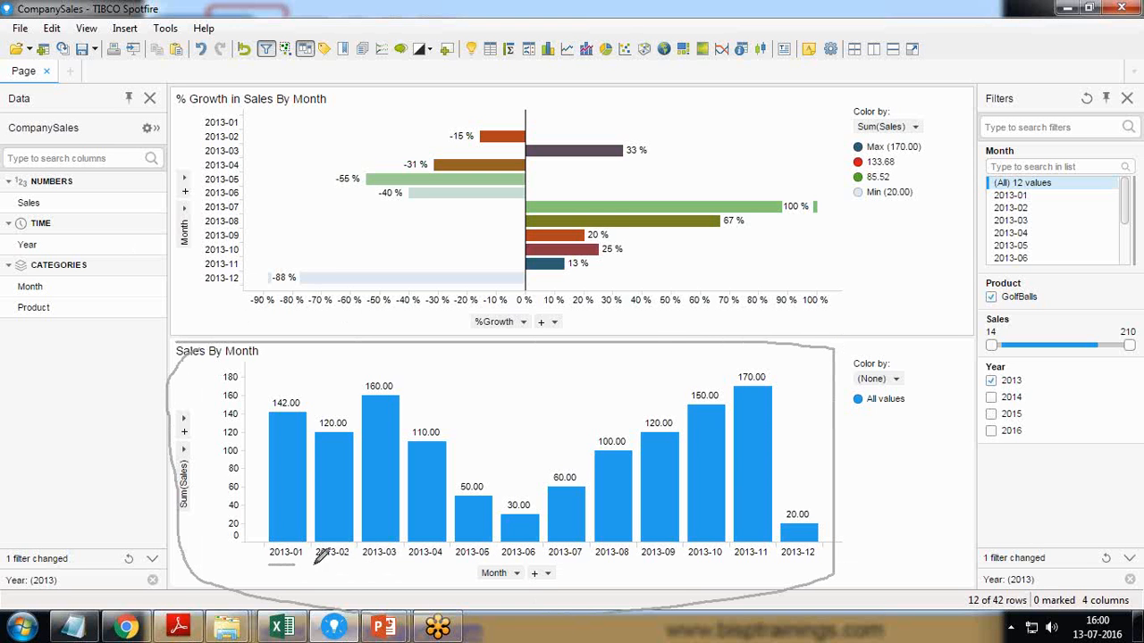
pyautogui.moveTo(826, 561)
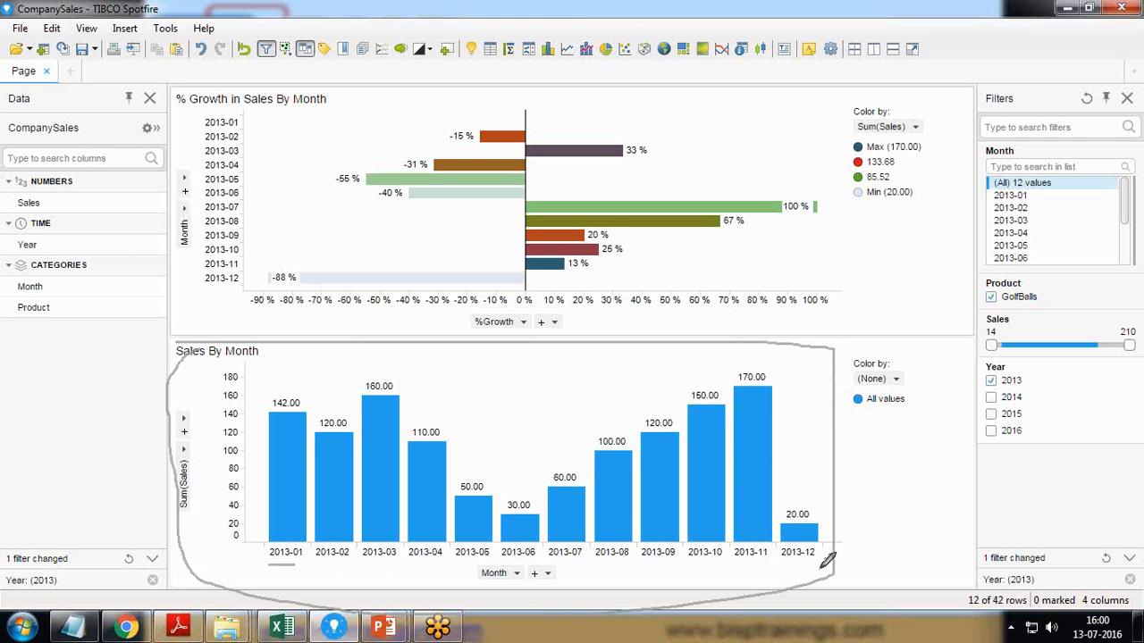
pyautogui.moveTo(588, 158)
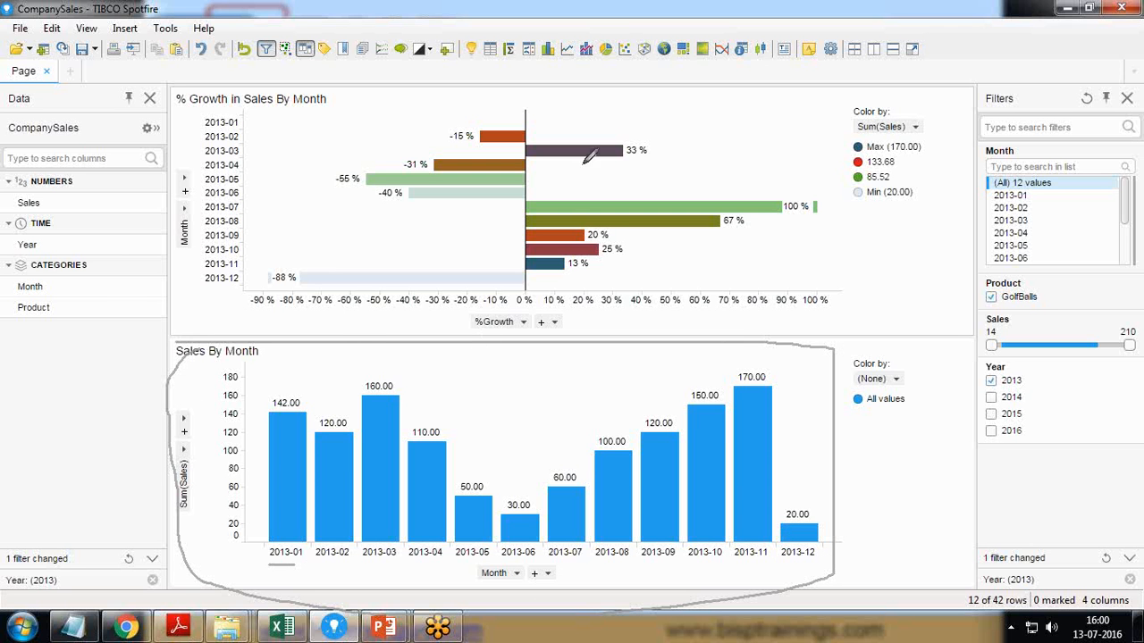
pyautogui.moveTo(534, 105)
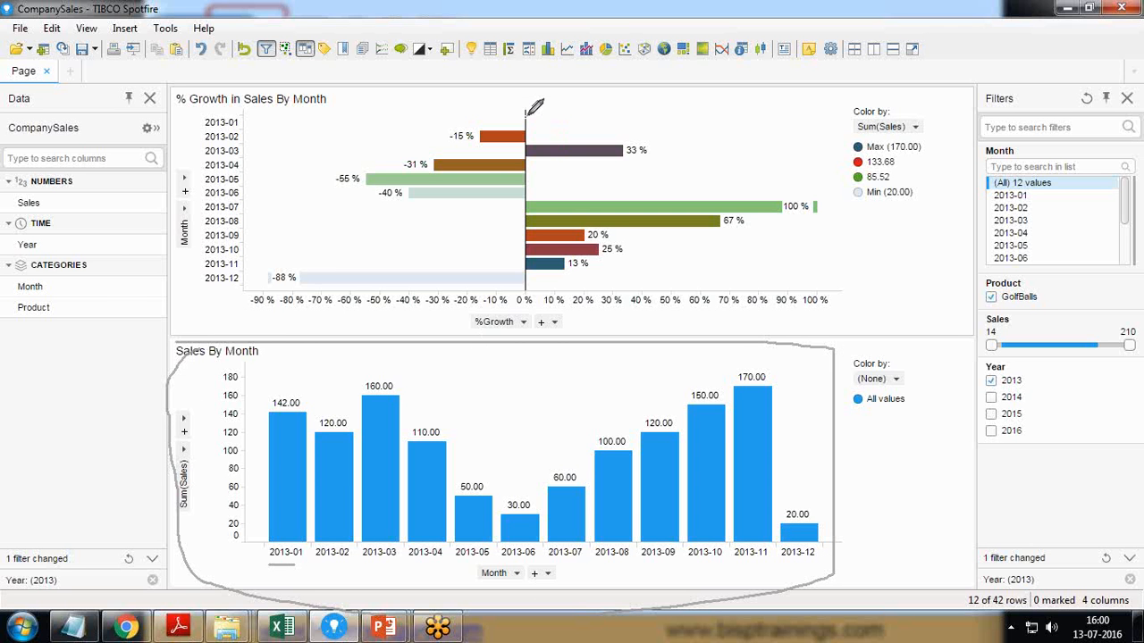
pyautogui.moveTo(536, 102)
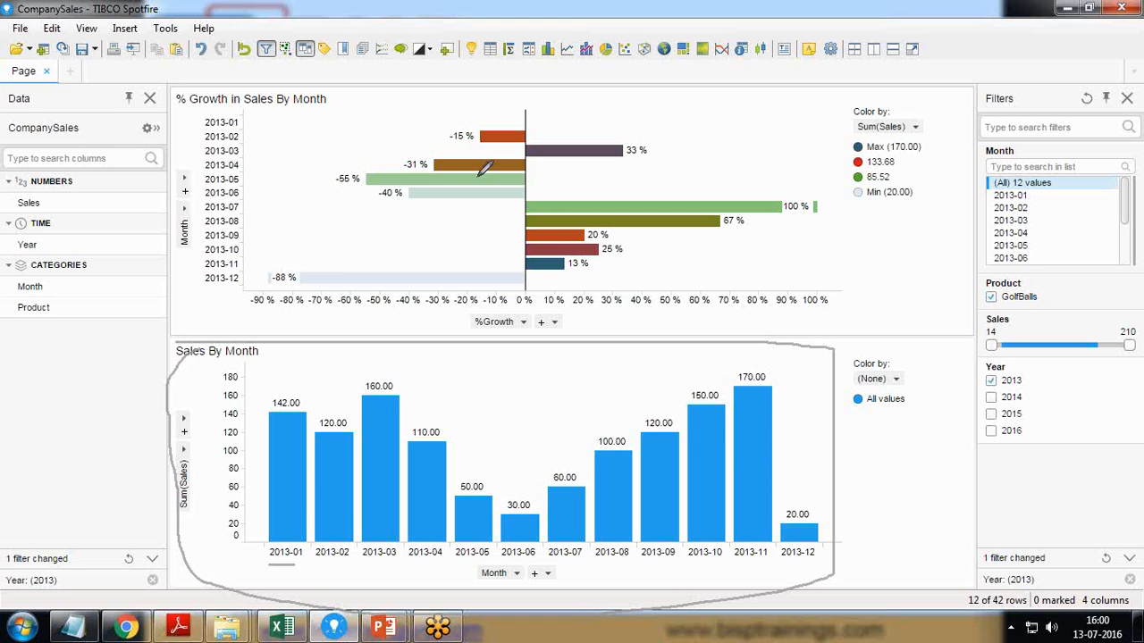
pyautogui.moveTo(282, 404)
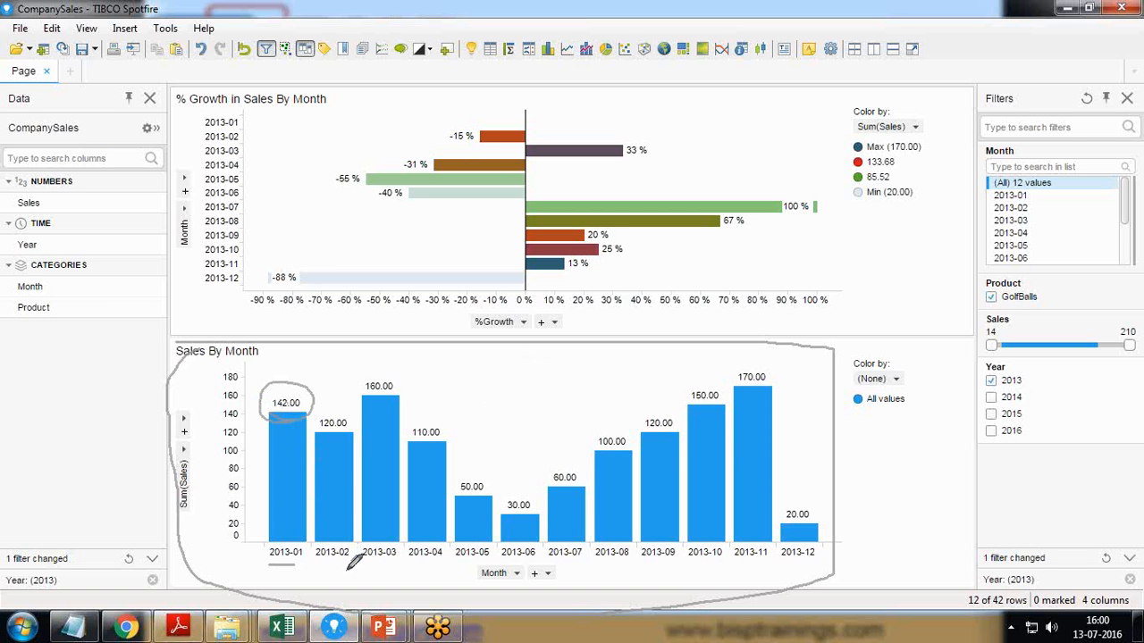
pyautogui.moveTo(322, 444)
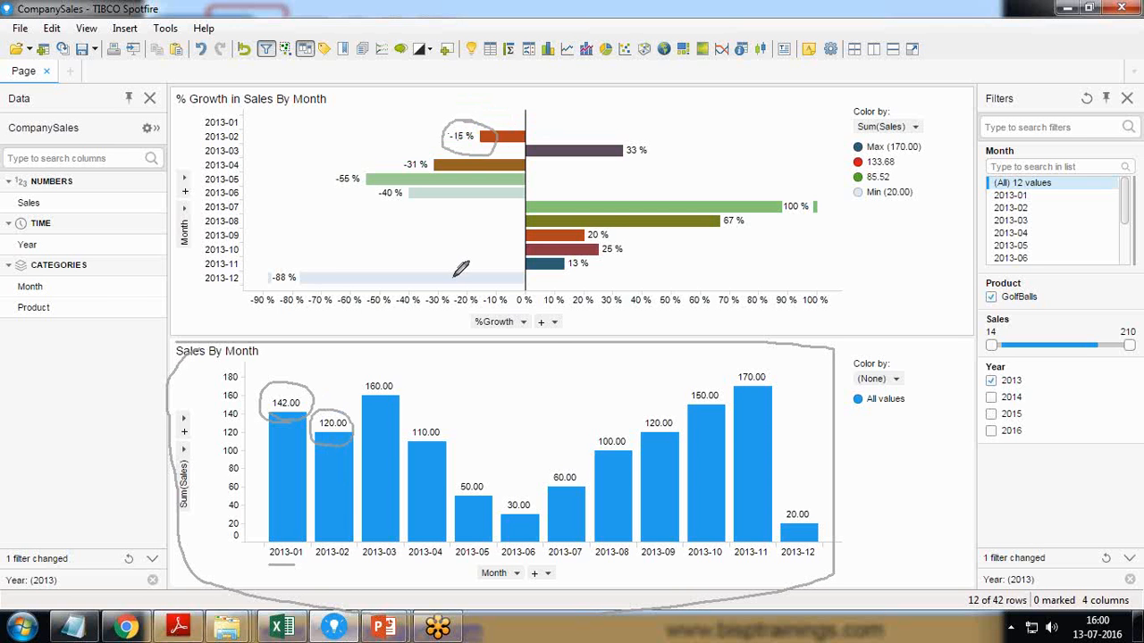
pyautogui.moveTo(375, 397)
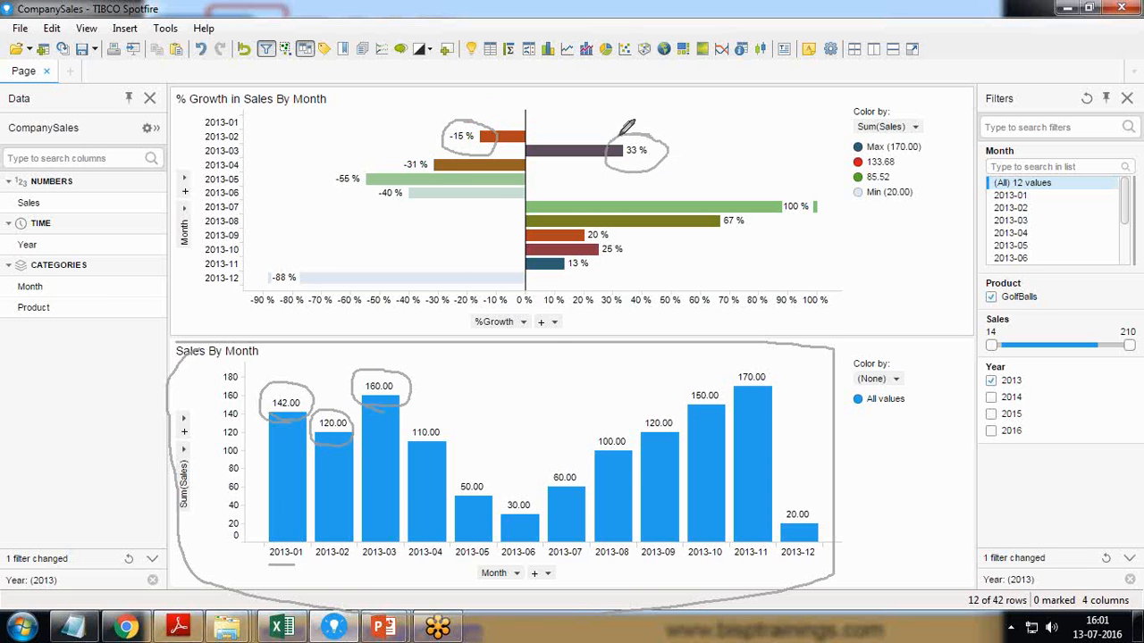
pyautogui.moveTo(642, 225)
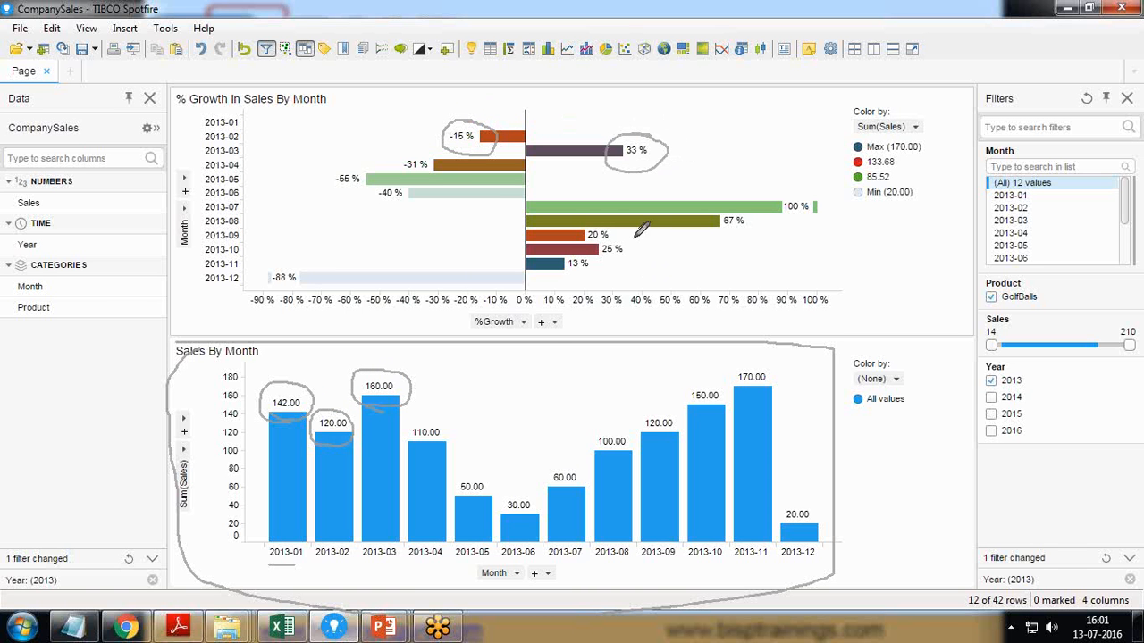
pyautogui.moveTo(326, 254)
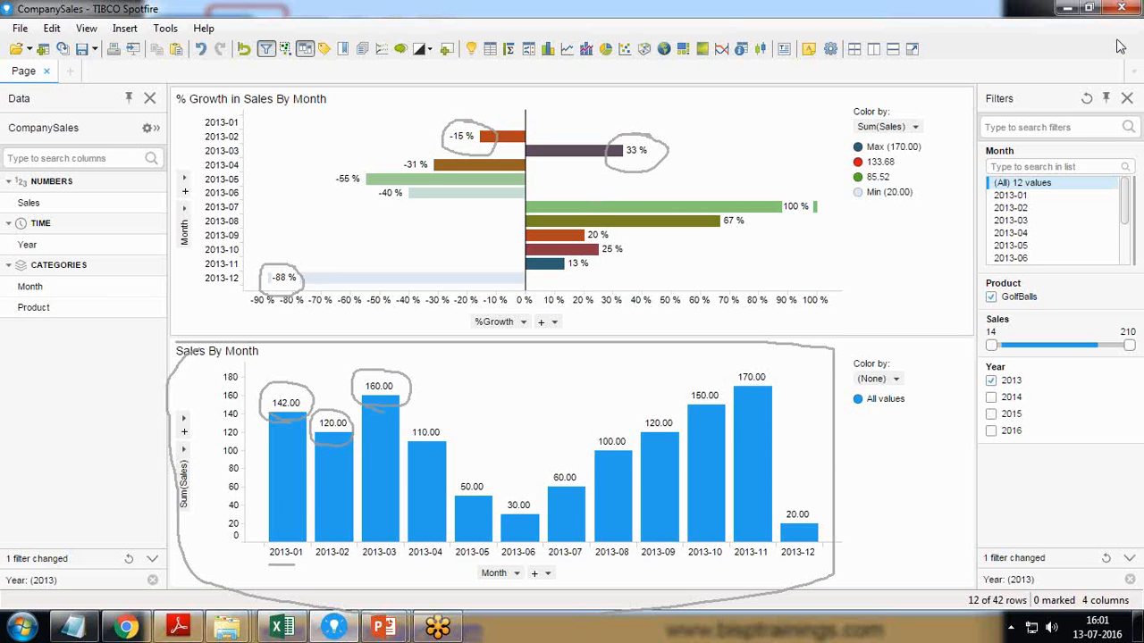
pyautogui.moveTo(988, 431)
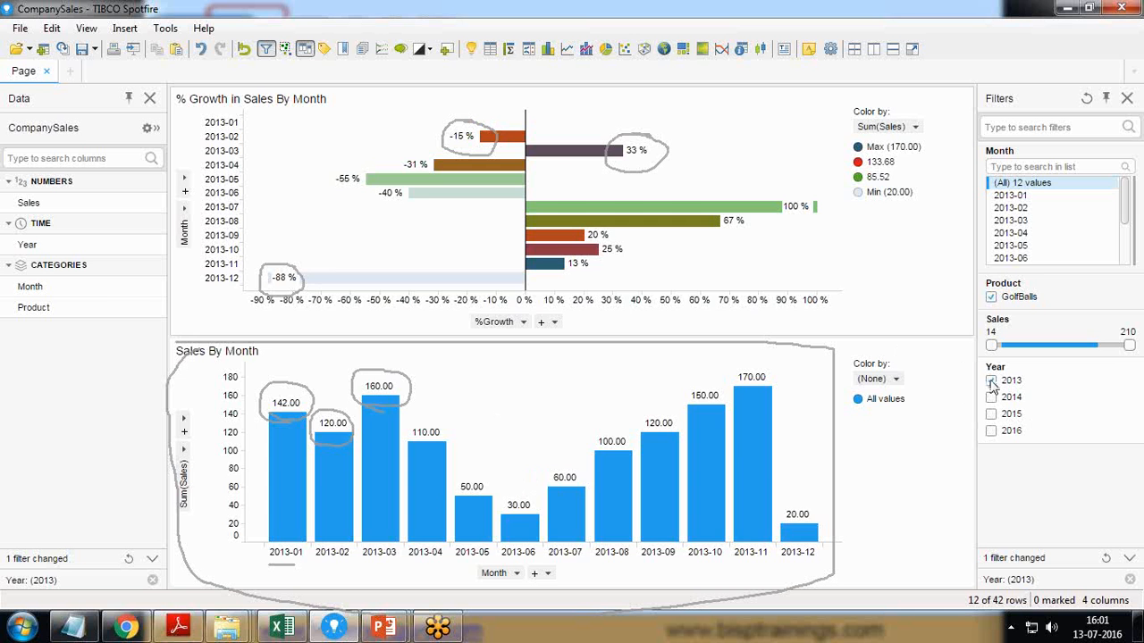
pyautogui.click(990, 397)
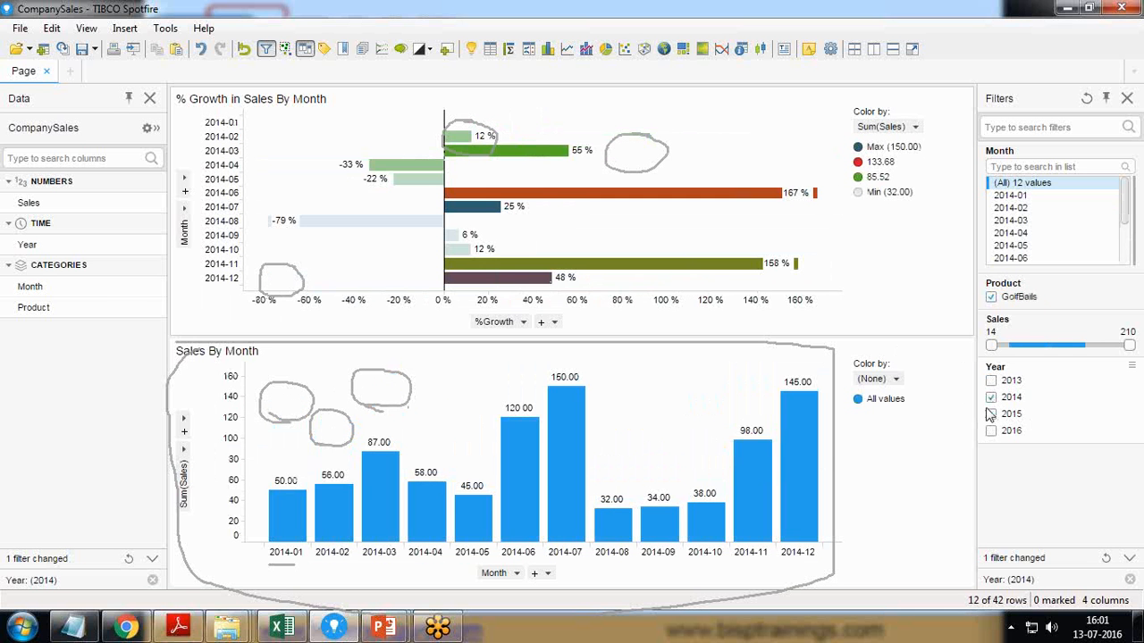
pyautogui.click(989, 430)
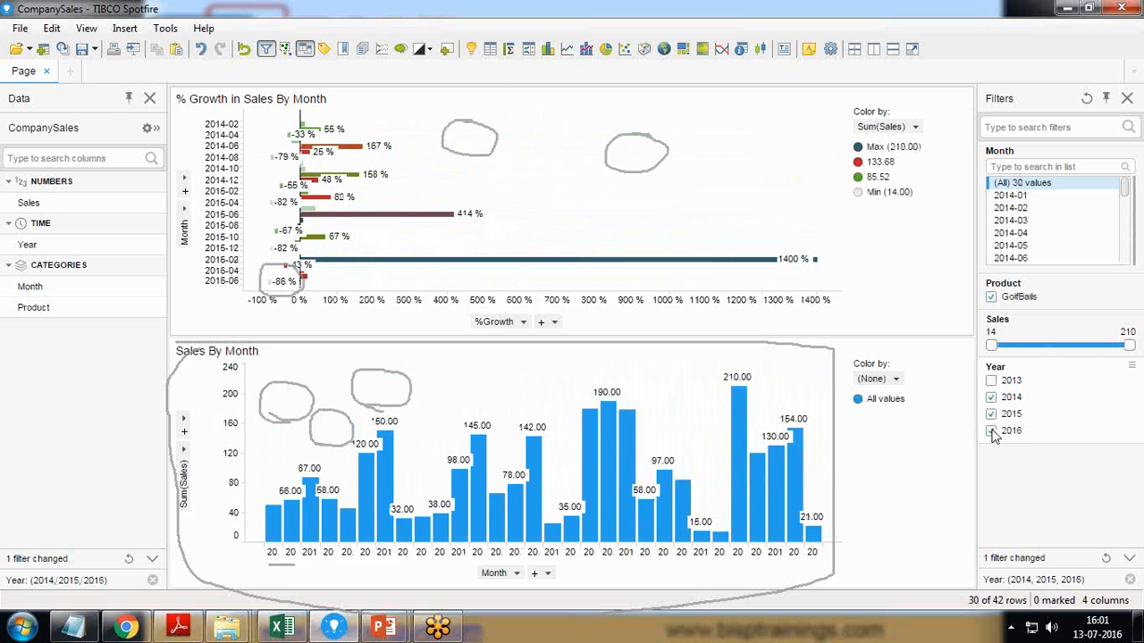
pyautogui.click(989, 396)
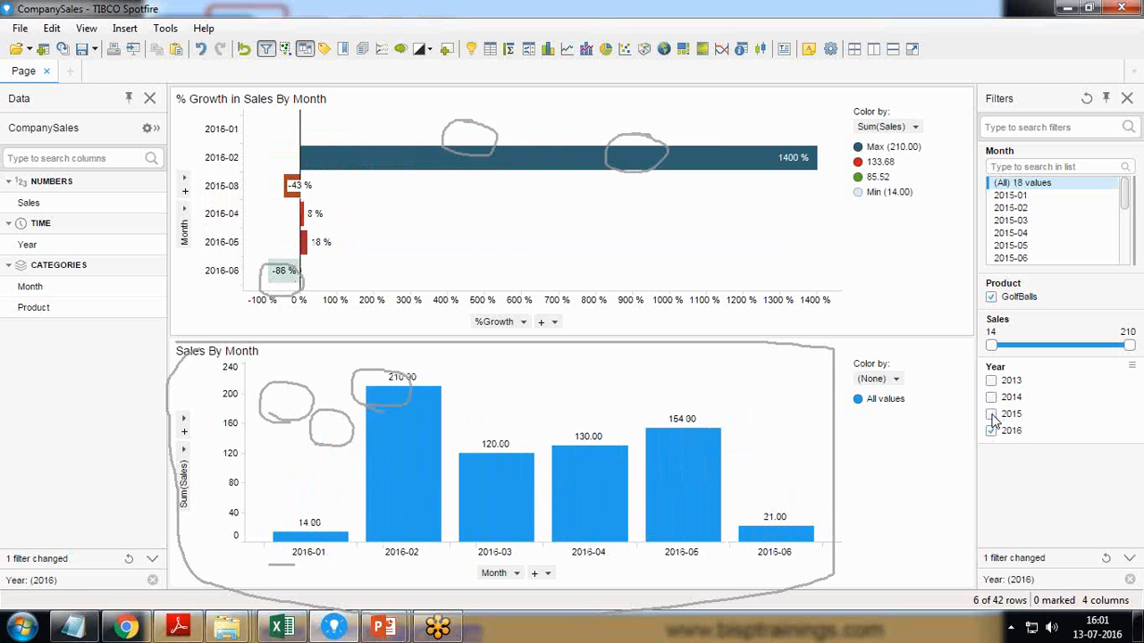
pyautogui.click(990, 396)
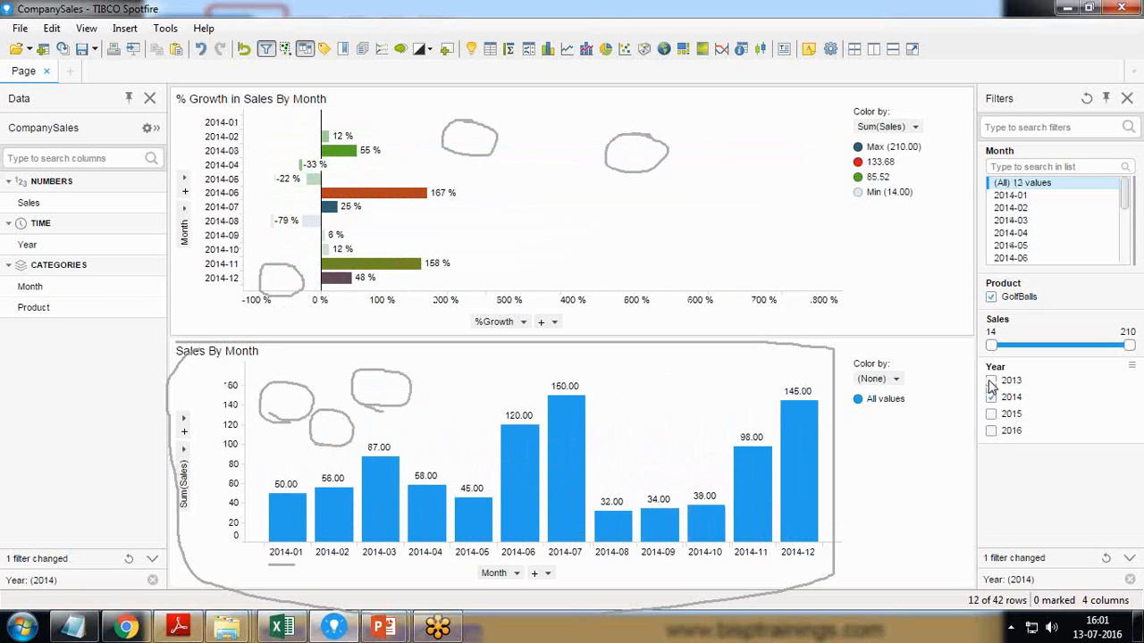
pyautogui.click(990, 379)
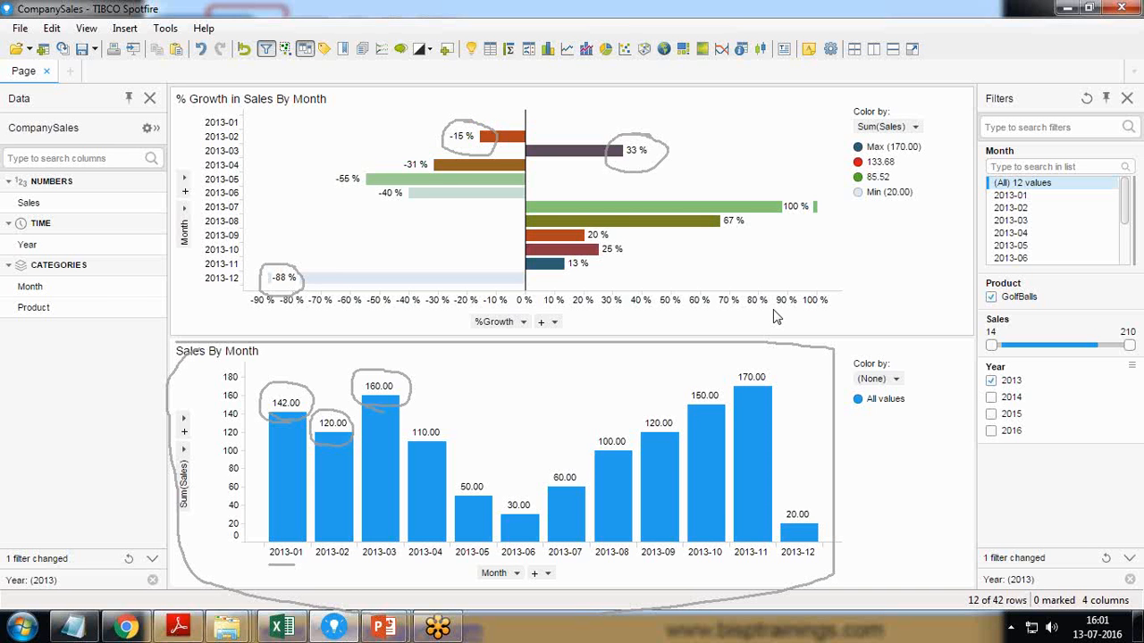
pyautogui.moveTo(1069, 431)
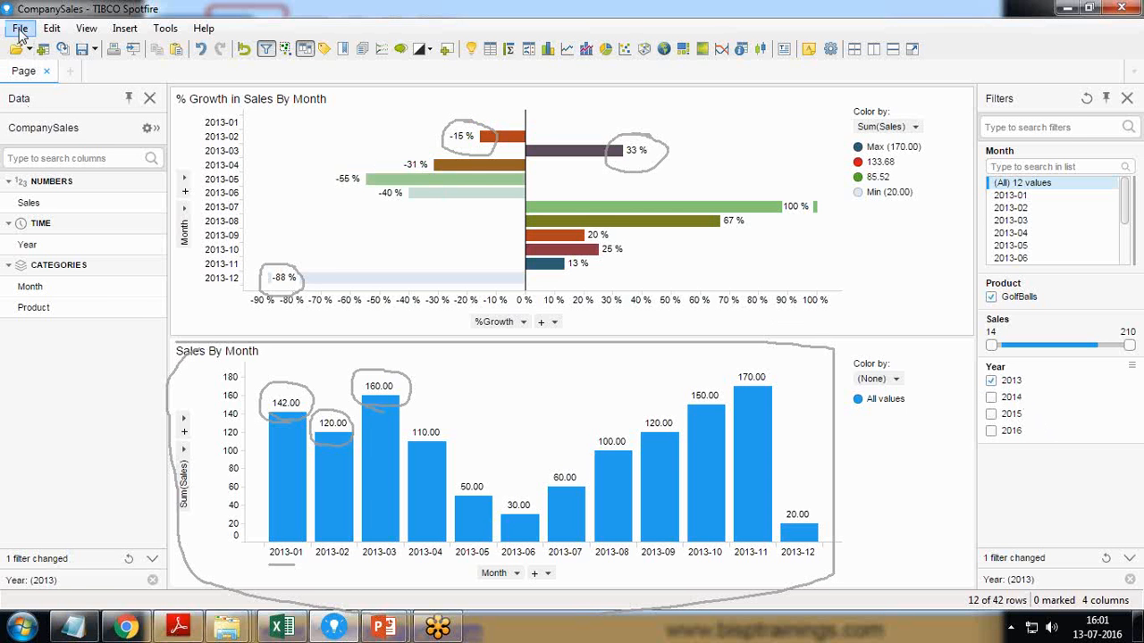
# Save the analysis as CompanySales, close it, and start adding data tables to an empty analysis
pyautogui.click(19, 29)
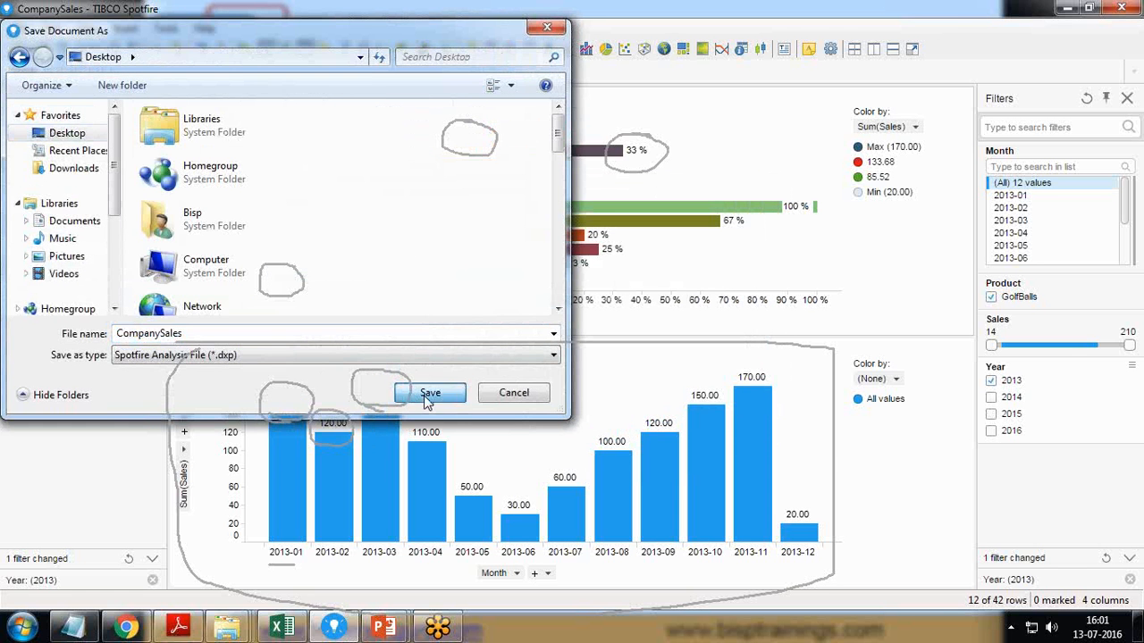
pyautogui.click(429, 393)
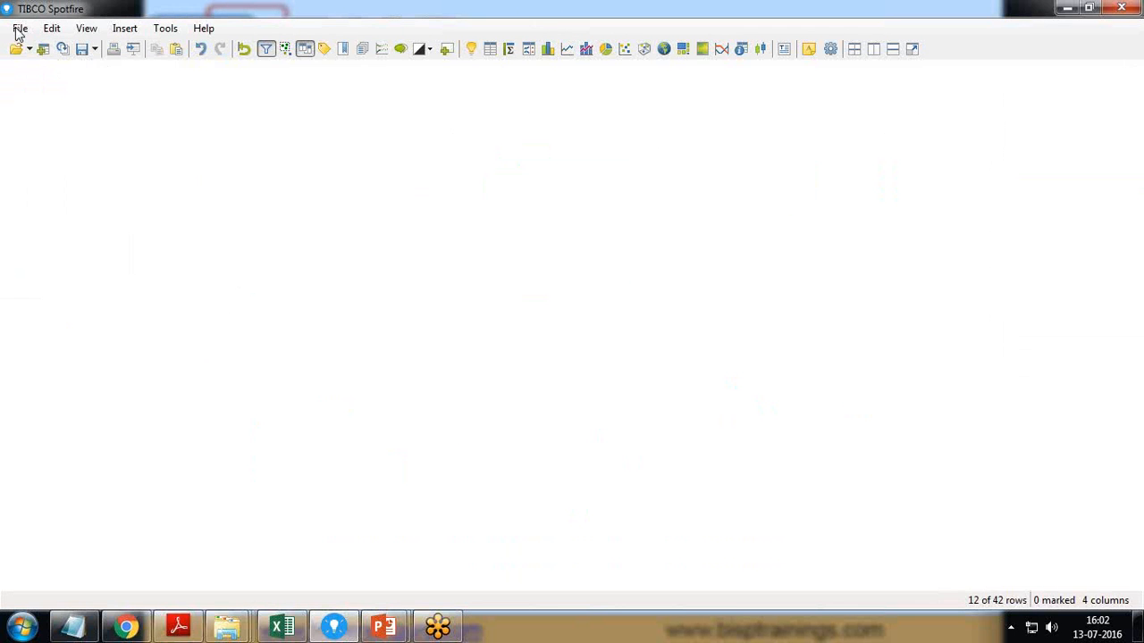
pyautogui.click(19, 29)
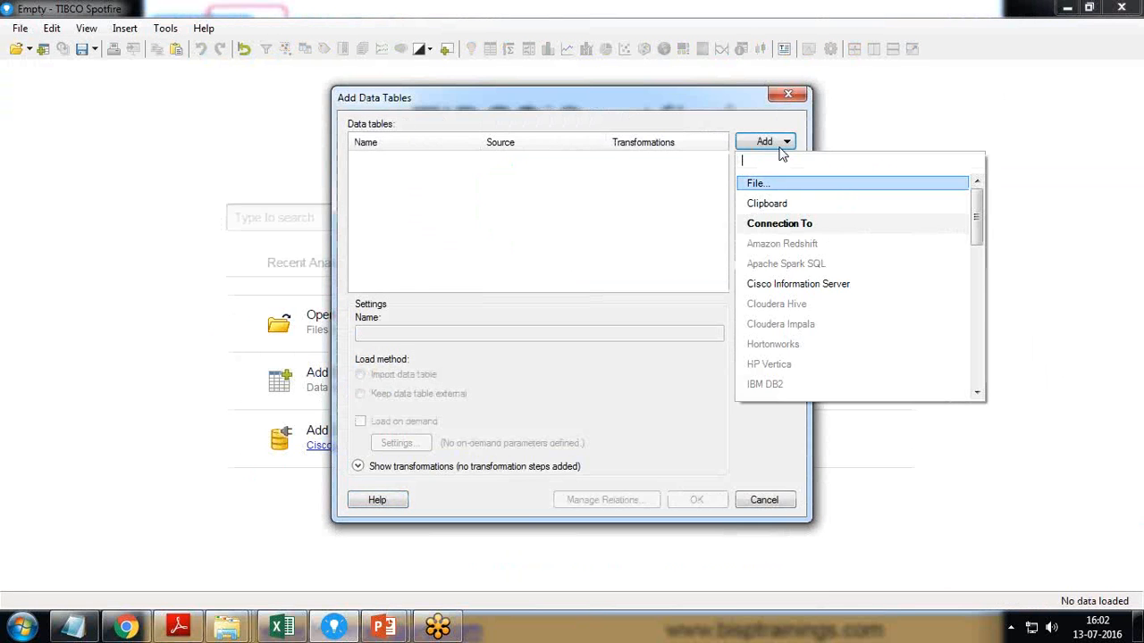
# Import the CompanySales Excel Sheet1 data and dismiss the recommended visualizations
pyautogui.click(757, 182)
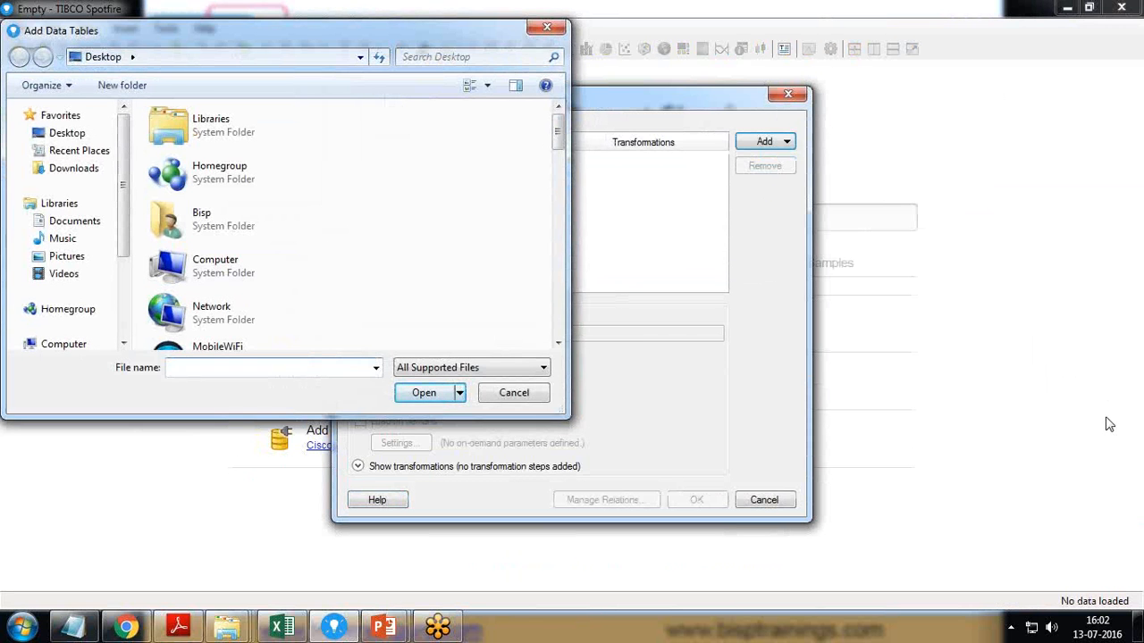
pyautogui.moveTo(993, 413)
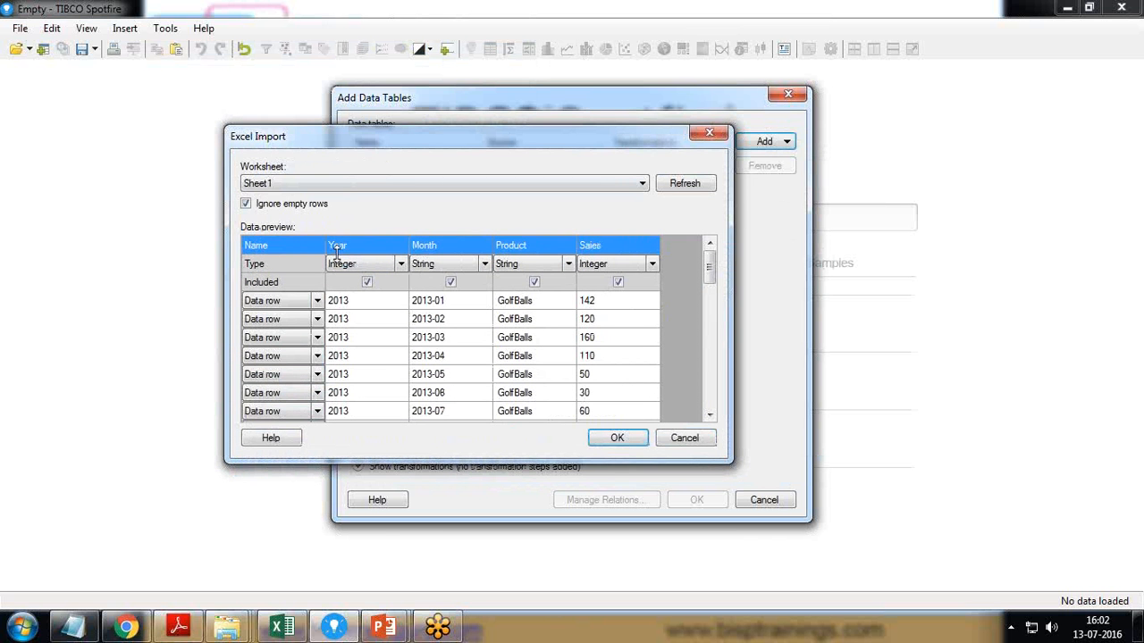
pyautogui.moveTo(608, 248)
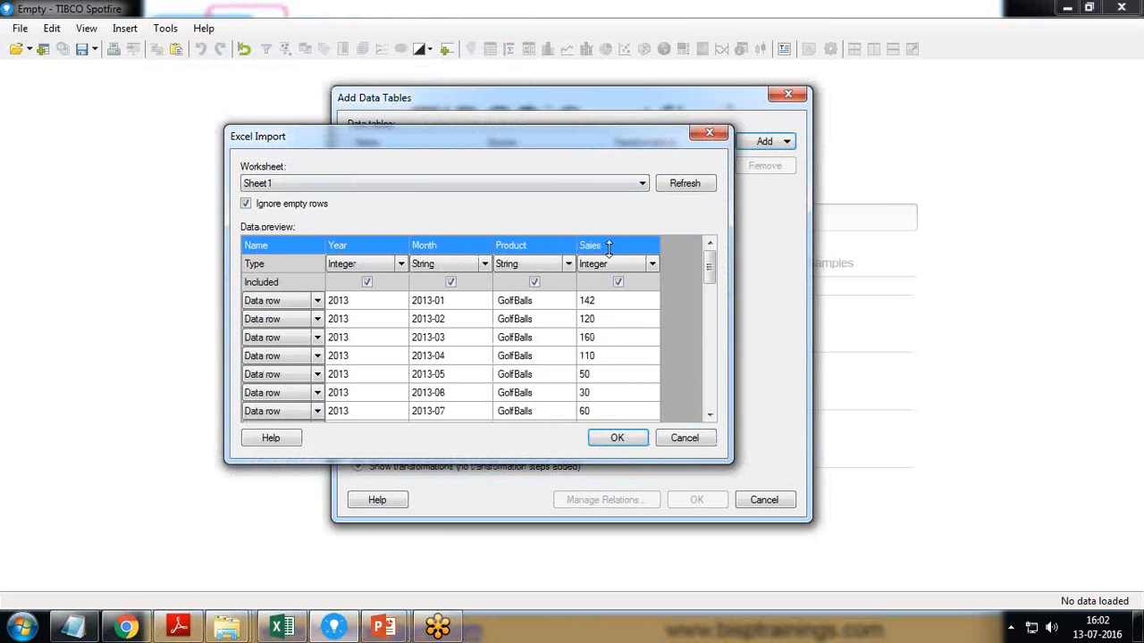
pyautogui.click(617, 438)
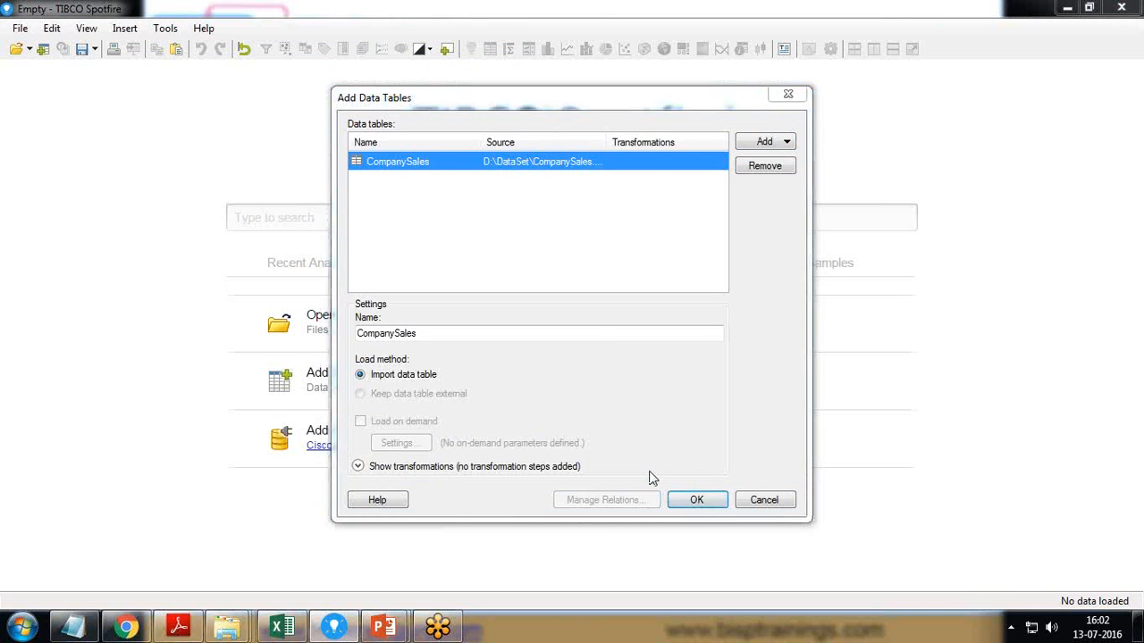
pyautogui.click(697, 500)
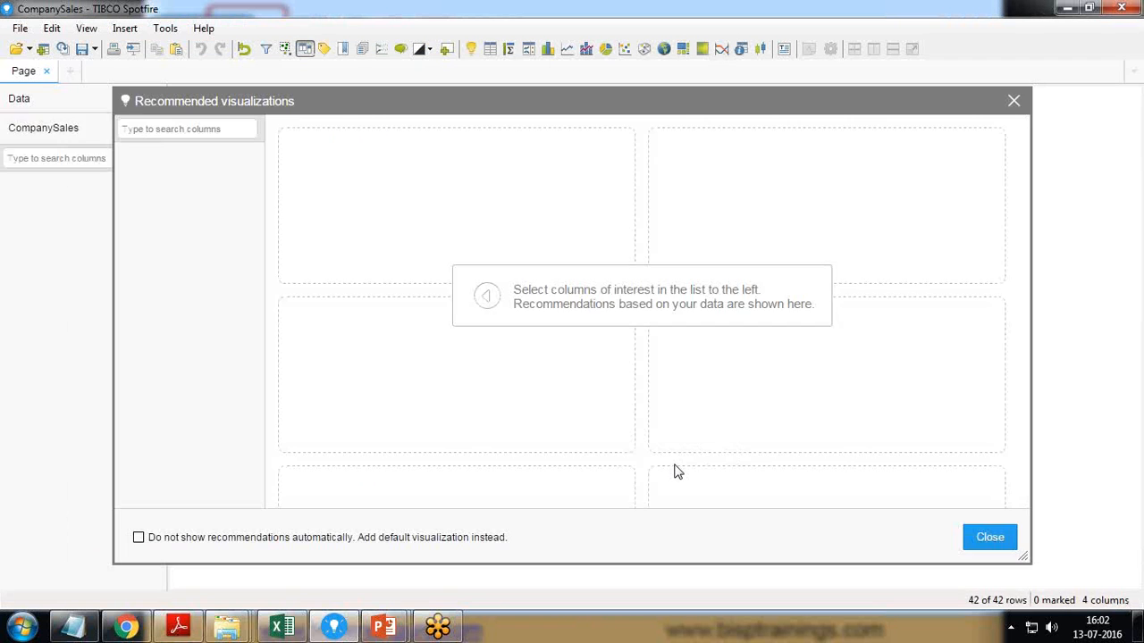
pyautogui.click(990, 536)
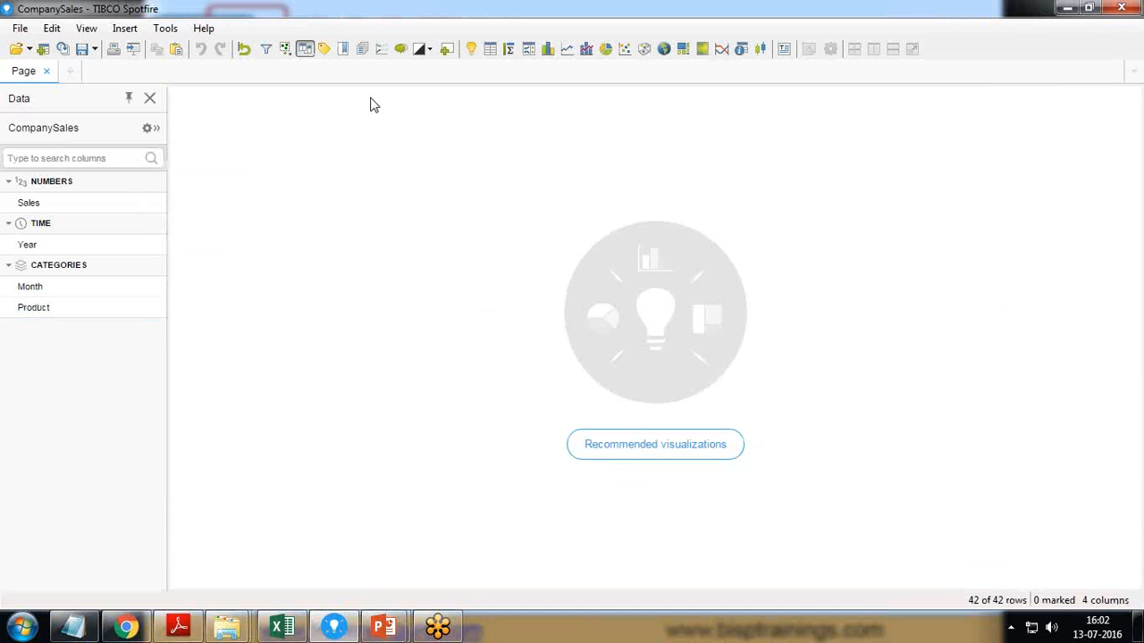
pyautogui.moveTo(489, 50)
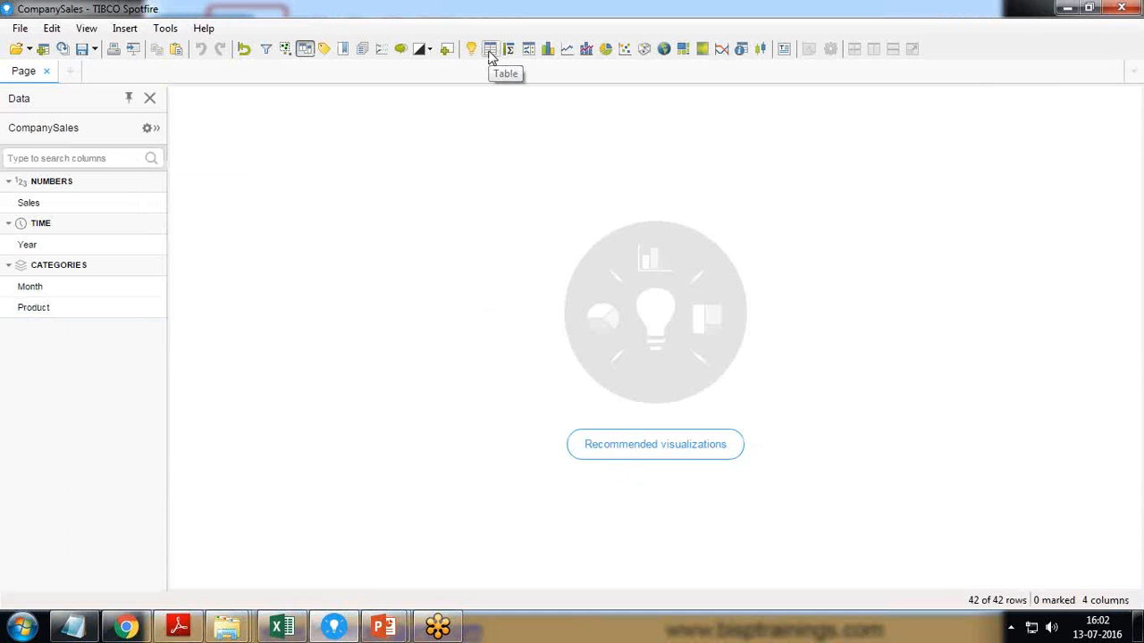
pyautogui.moveTo(681, 68)
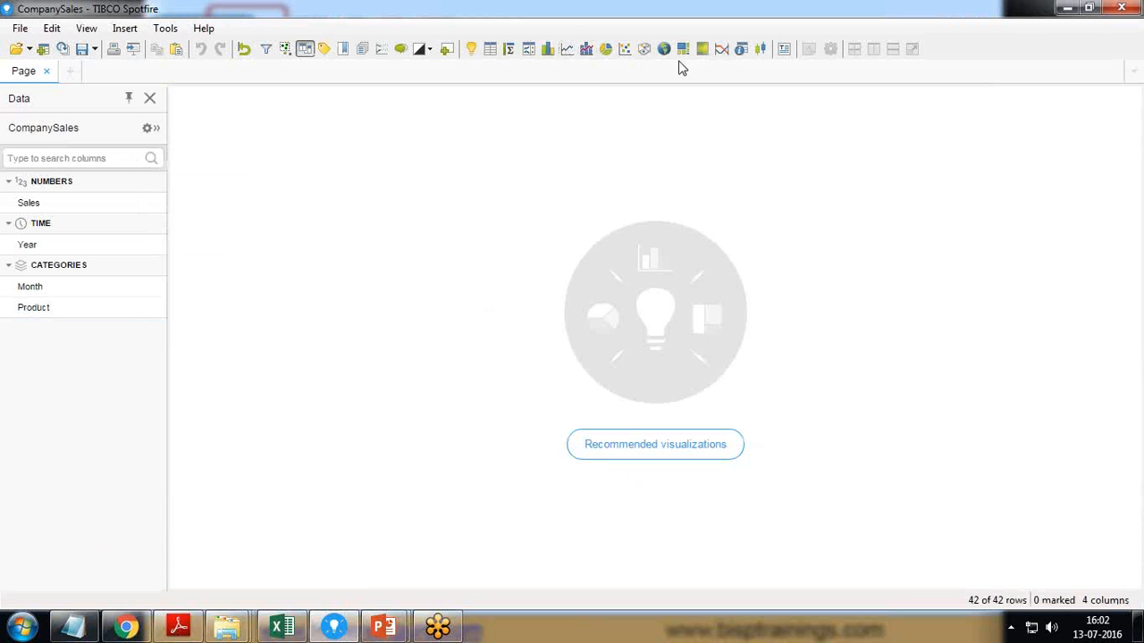
pyautogui.moveTo(547, 50)
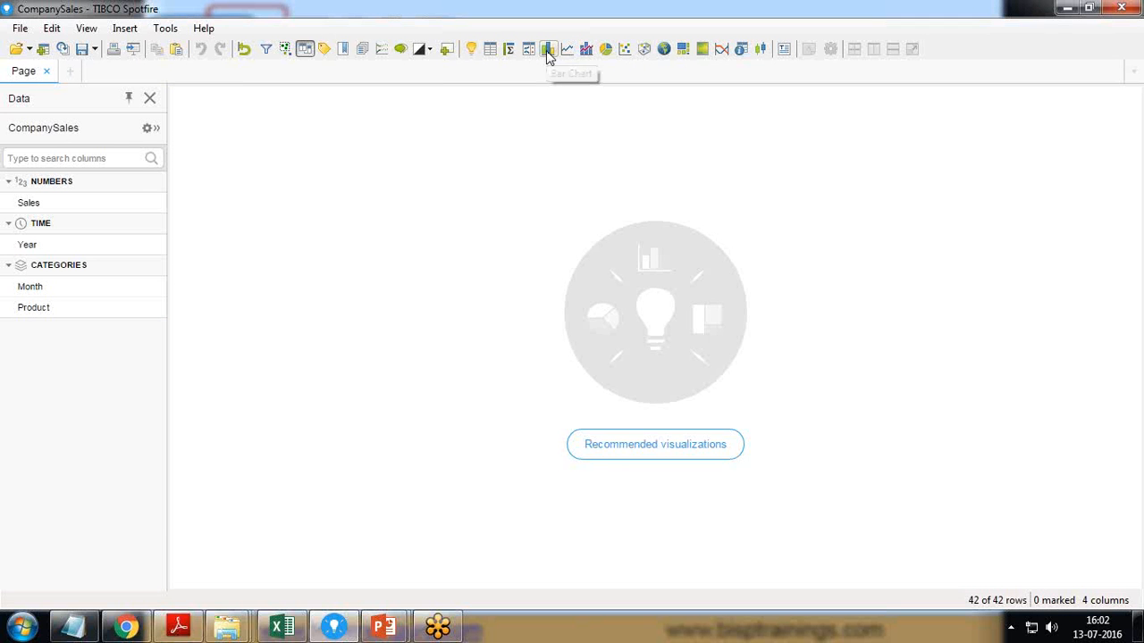
# Add a bar chart with Sum(Sales) on the value axis per month
pyautogui.click(547, 50)
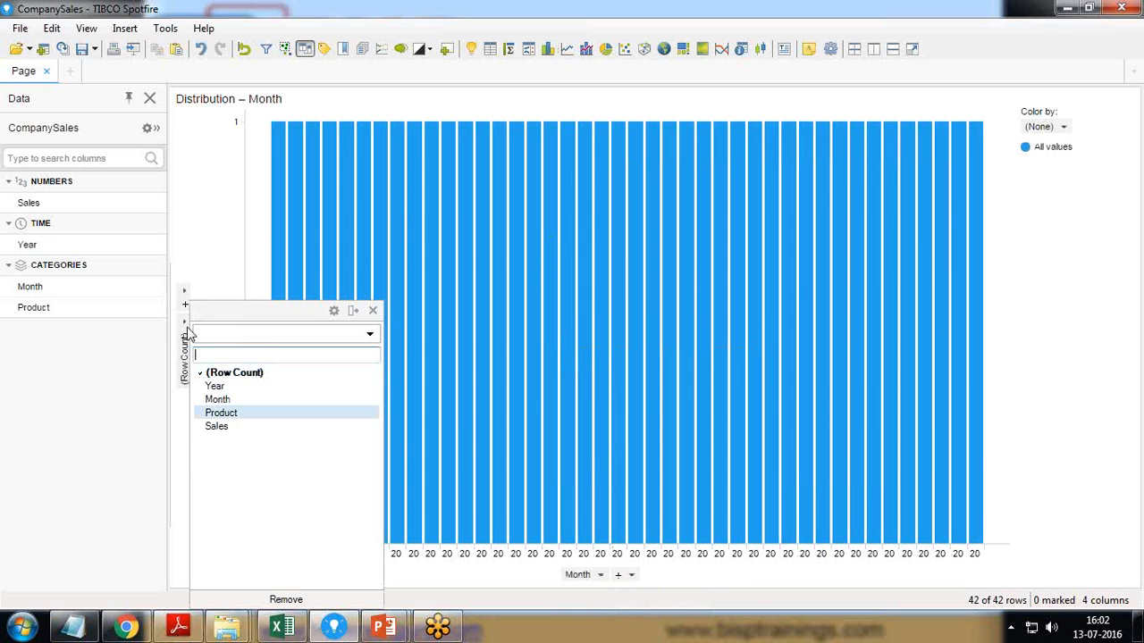
pyautogui.click(216, 425)
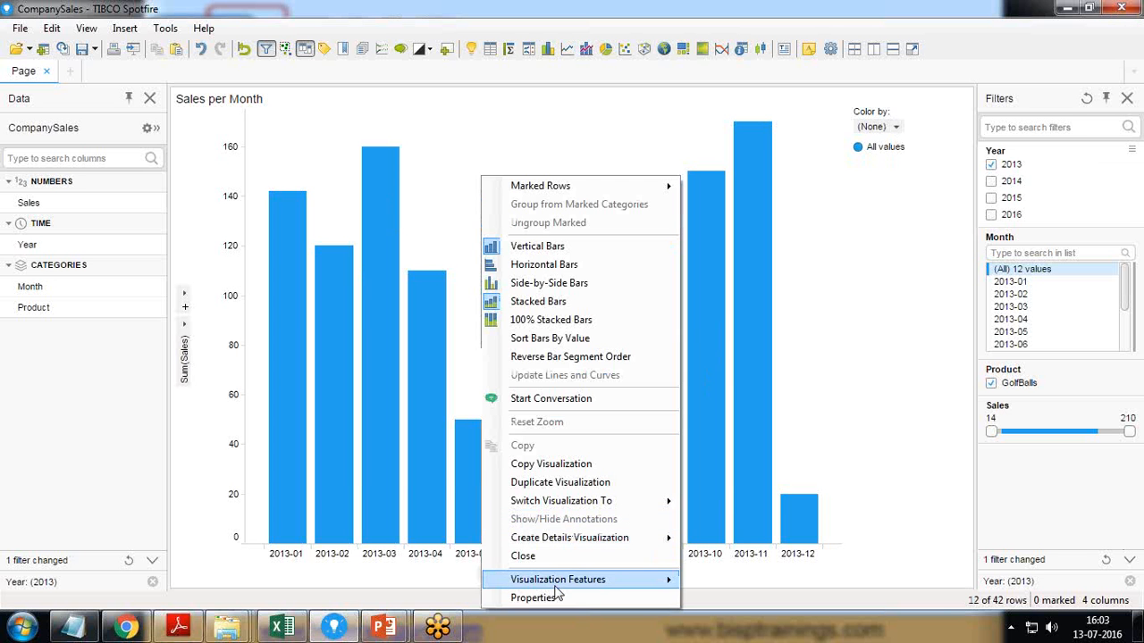
pyautogui.moveTo(535, 597)
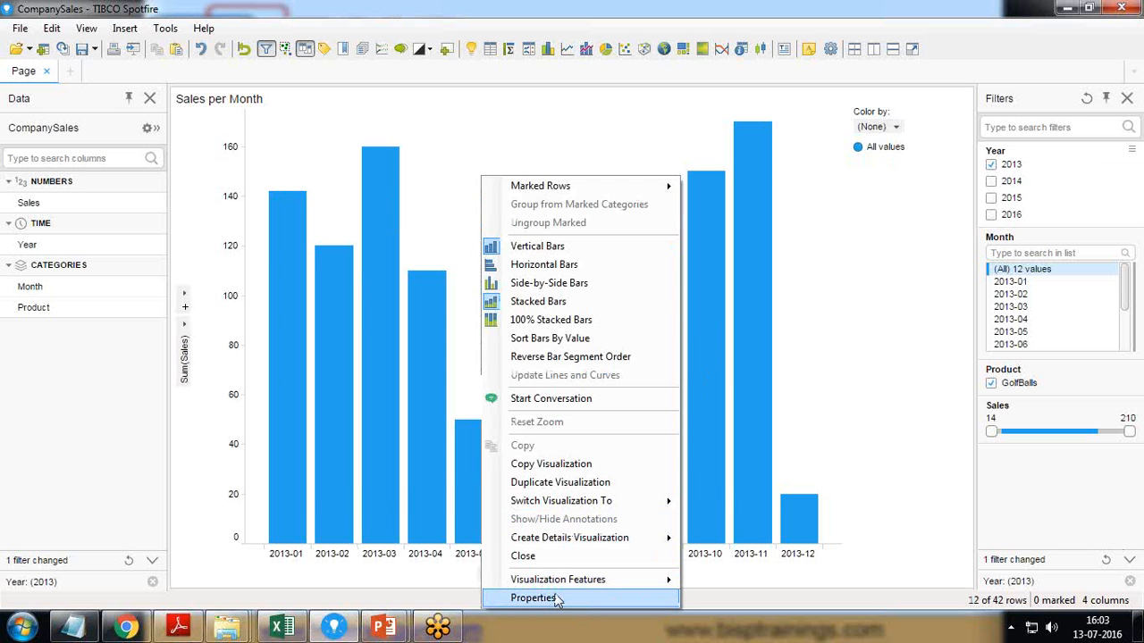
# Show value labels for all bars on the complete bar only, not inside segments
pyautogui.click(533, 597)
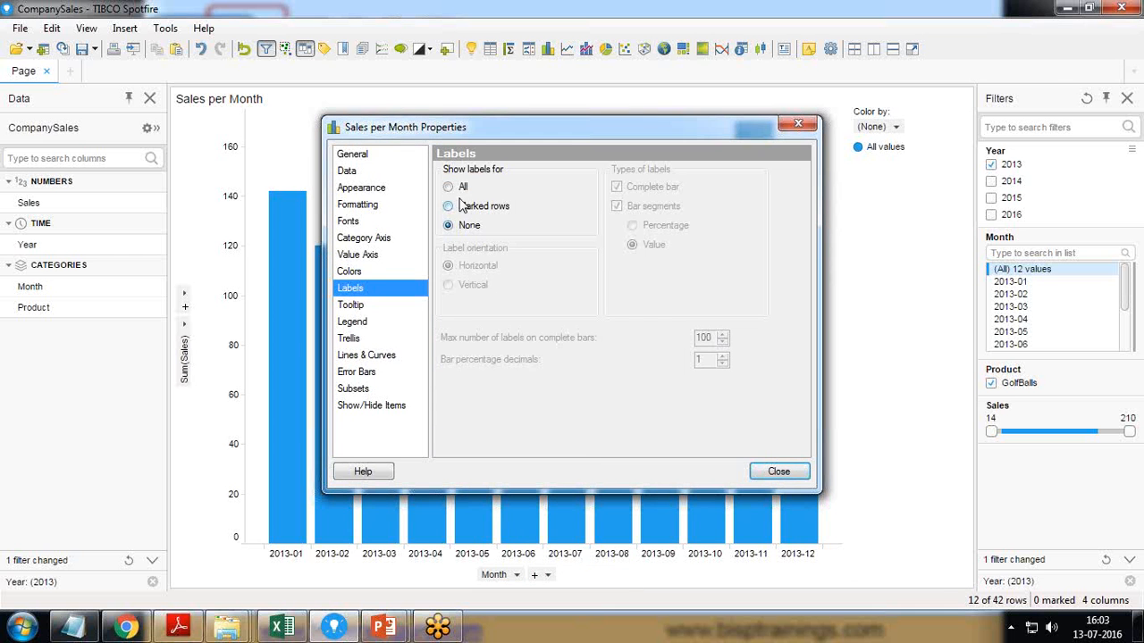
pyautogui.click(447, 187)
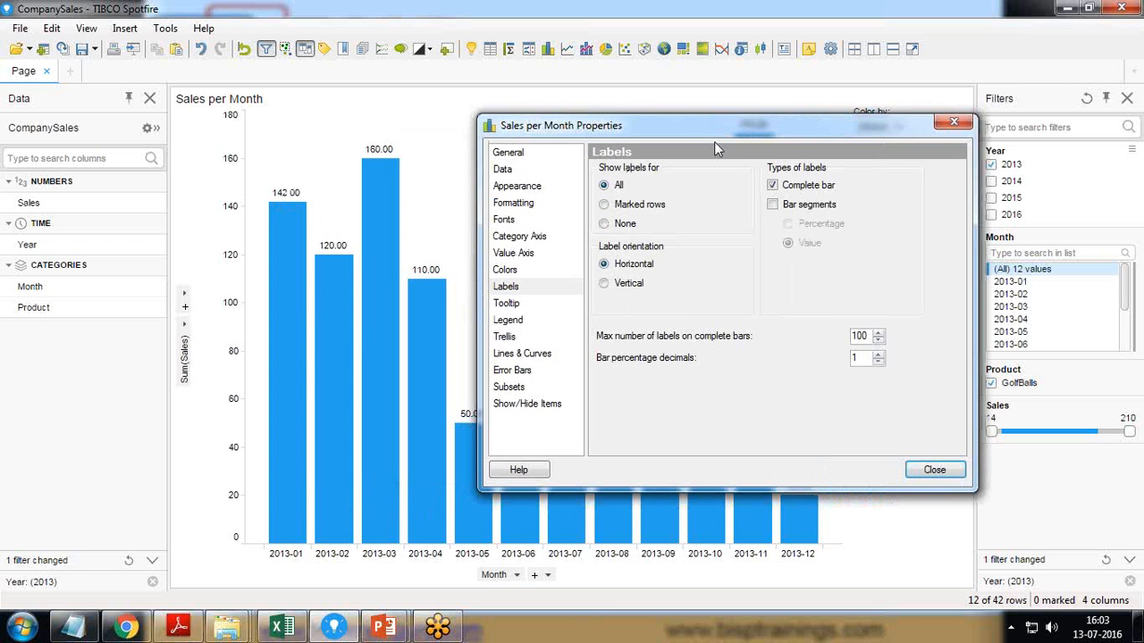
pyautogui.click(772, 204)
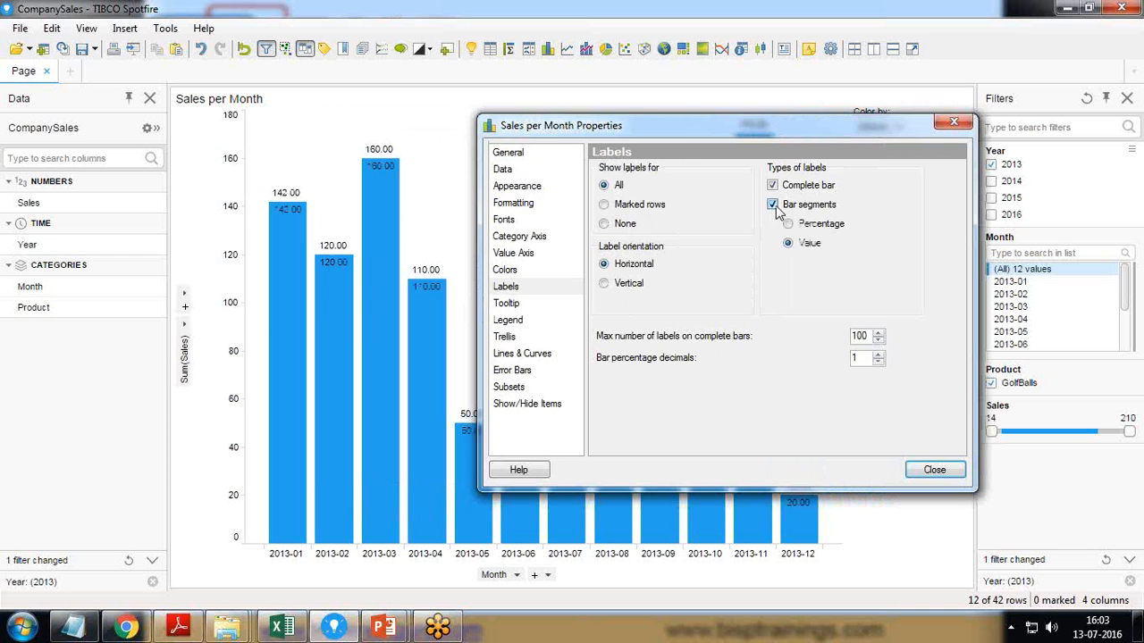
pyautogui.click(772, 203)
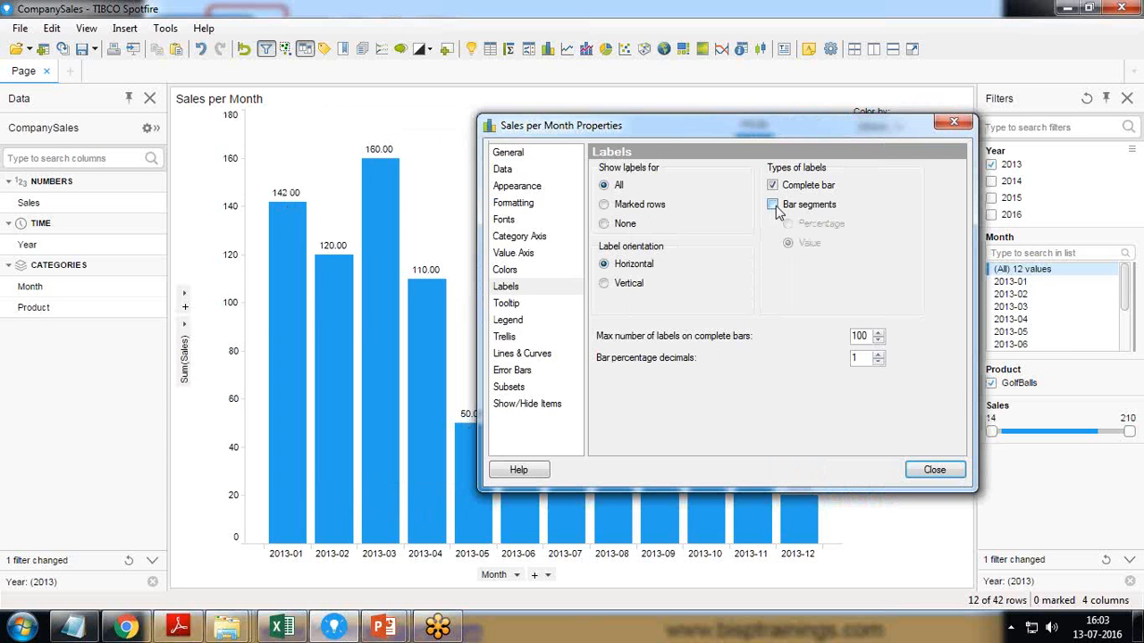
pyautogui.click(932, 468)
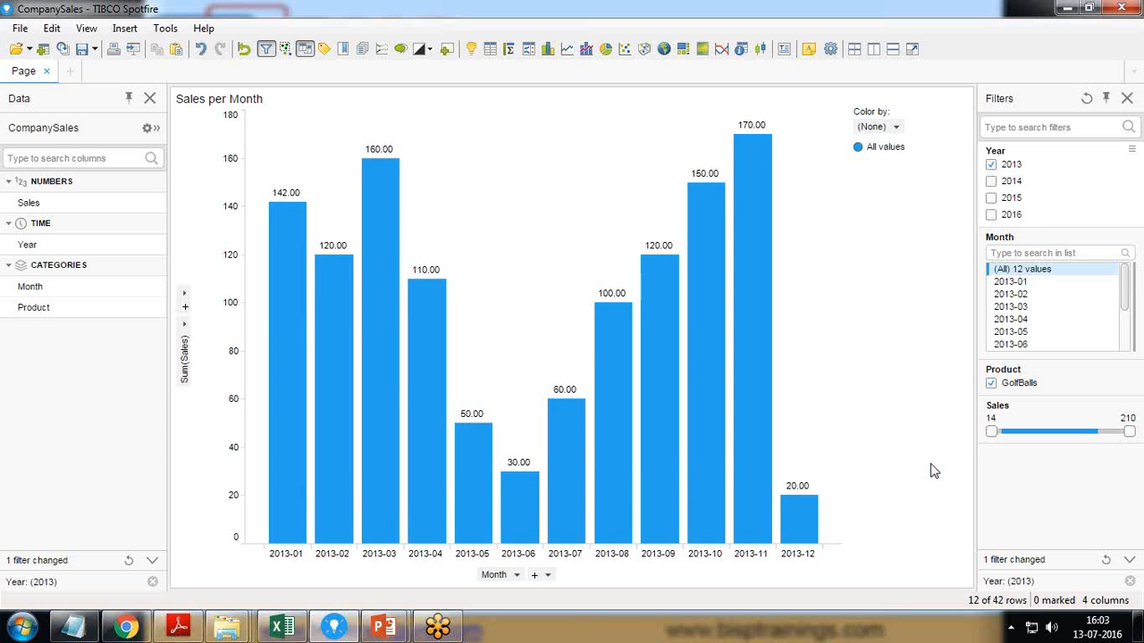
pyautogui.moveTo(758, 403)
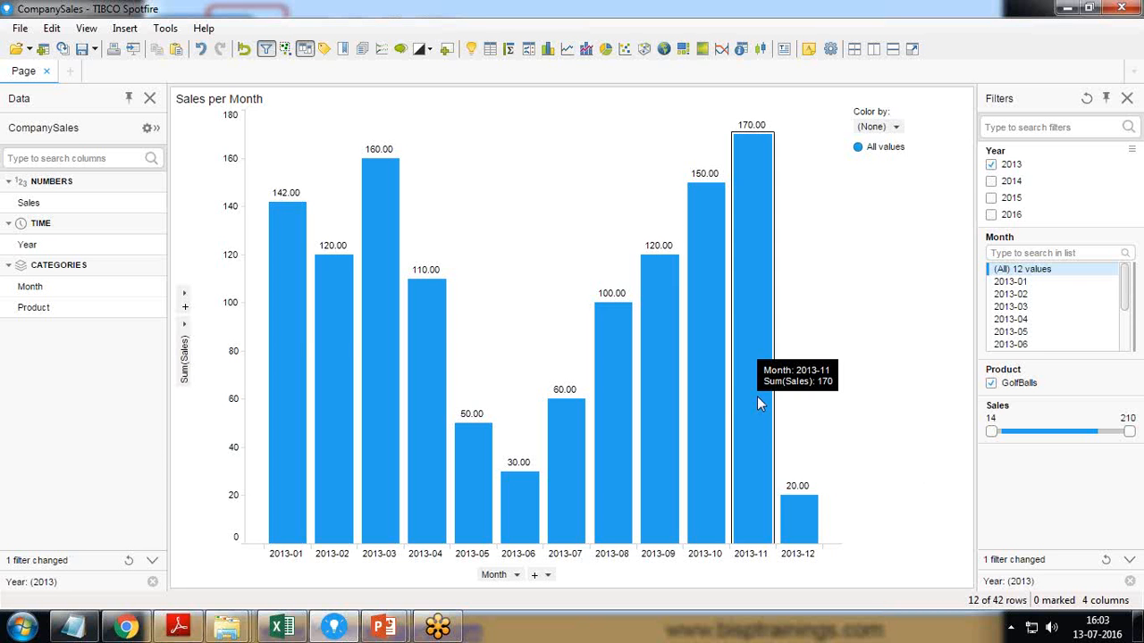
pyautogui.moveTo(259, 211)
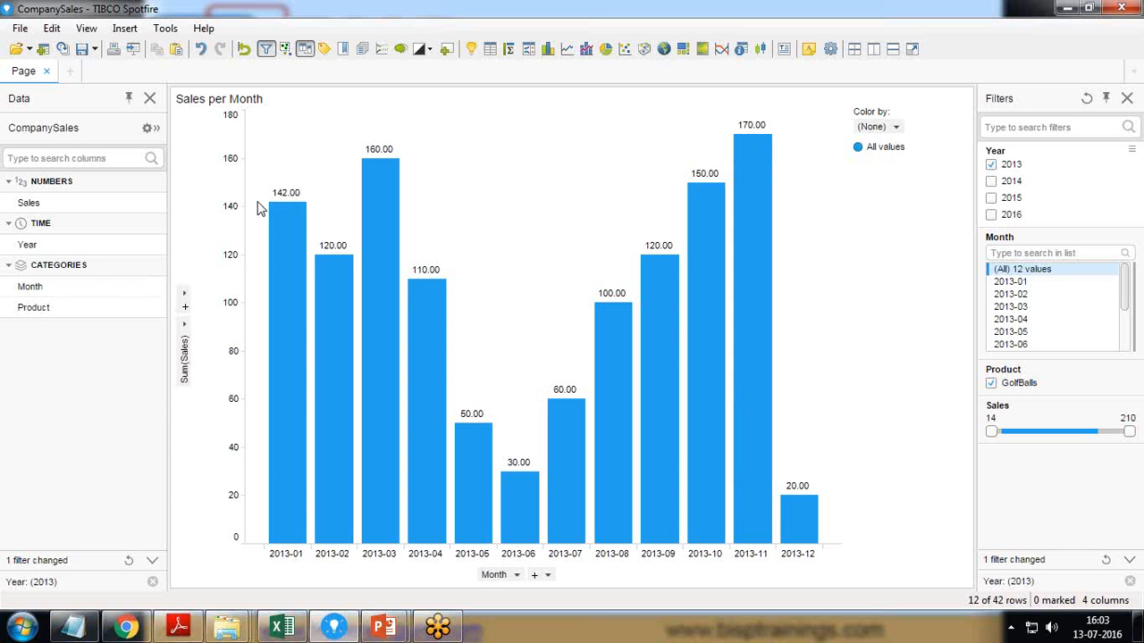
# Duplicate the Sales per Month chart and bring up the upper copy's Properties
pyautogui.rightClick(286, 205)
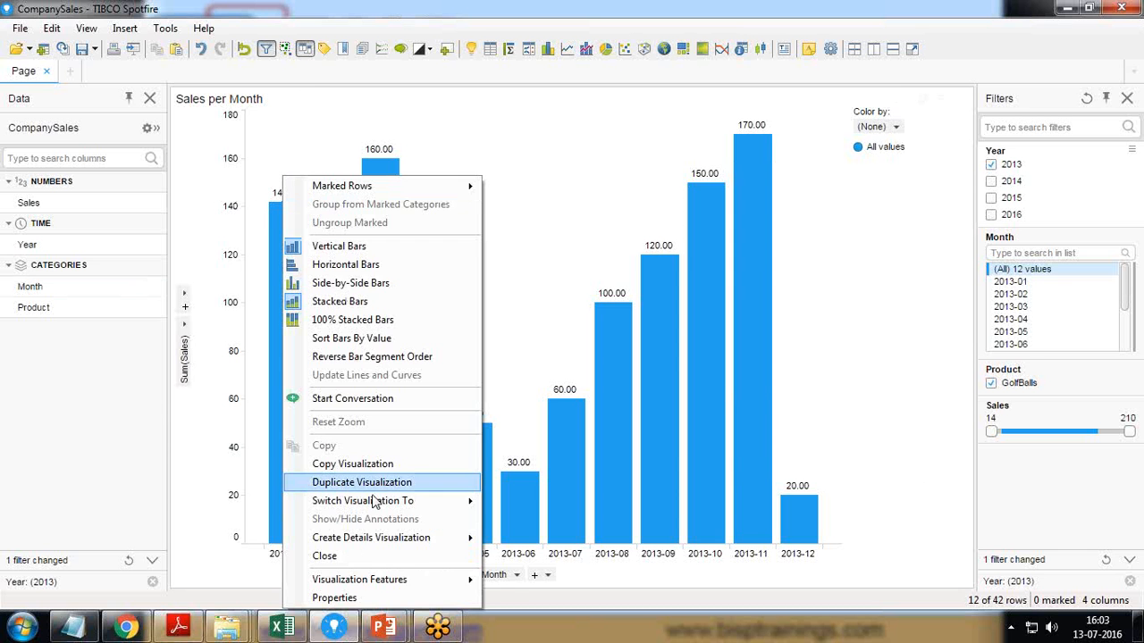
pyautogui.click(361, 482)
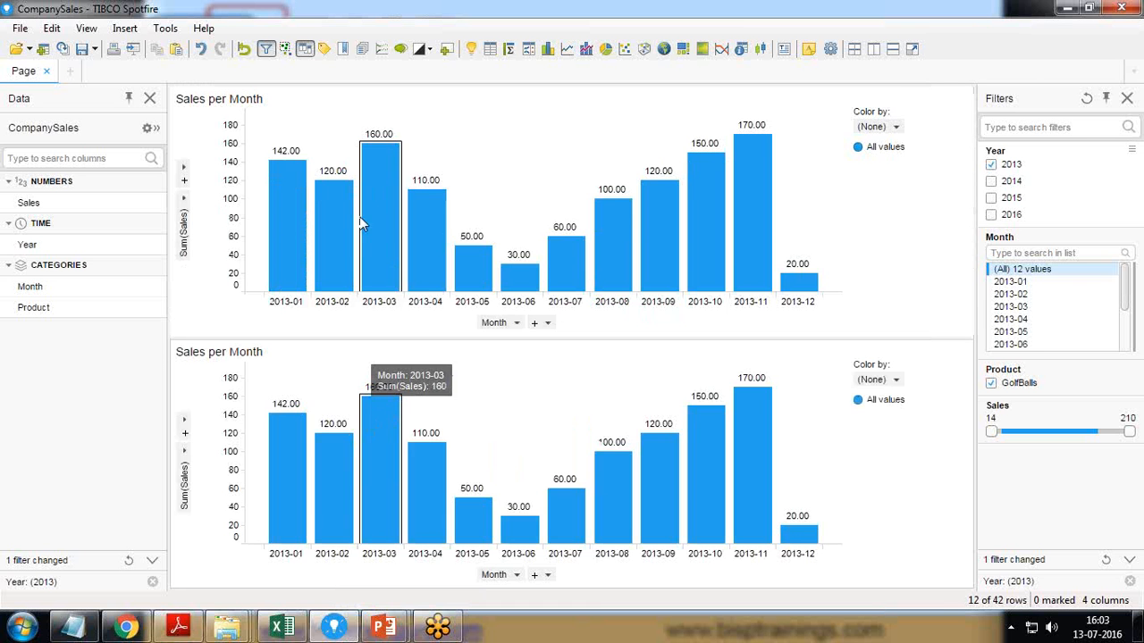
pyautogui.rightClick(408, 215)
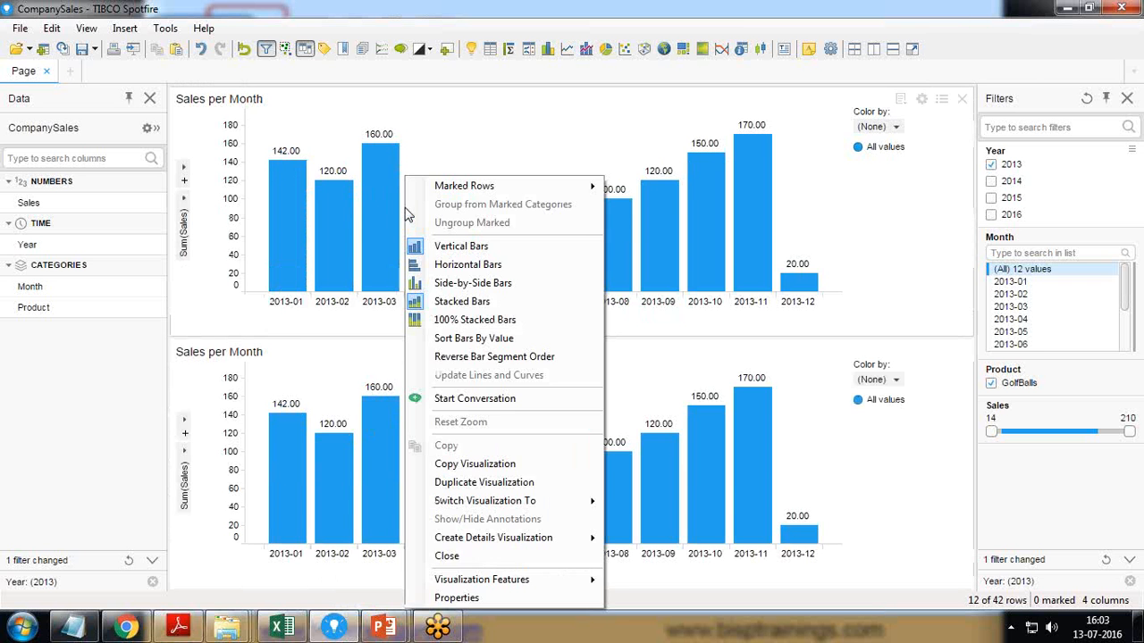
pyautogui.click(456, 597)
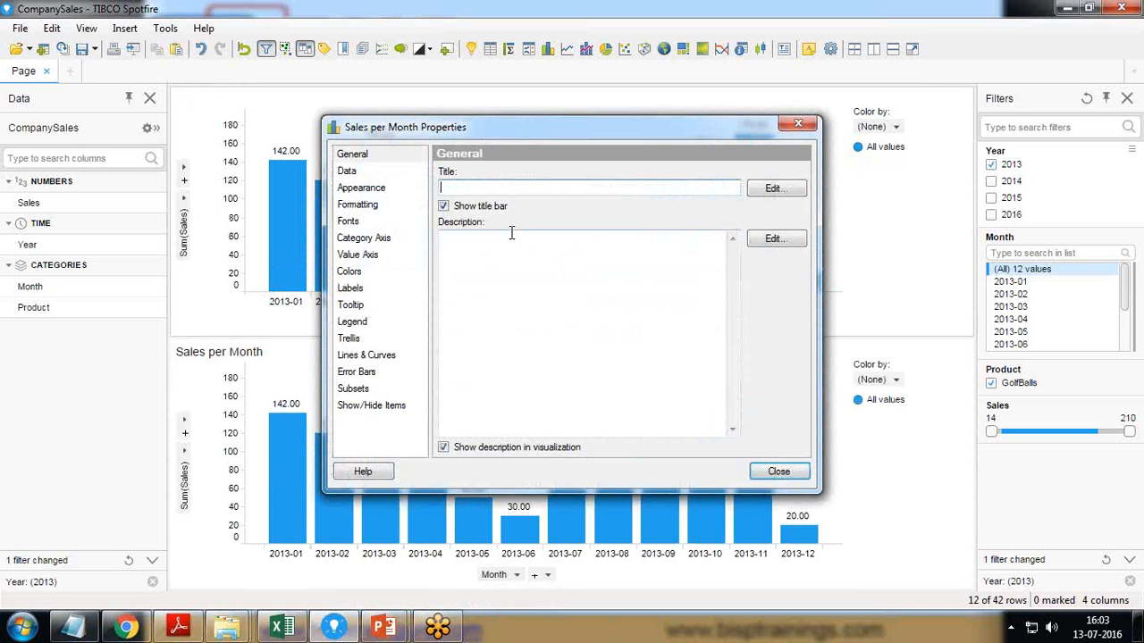
# Set the upper chart's title to 'Growth % Sales Per Month'
pyautogui.write('Groth')
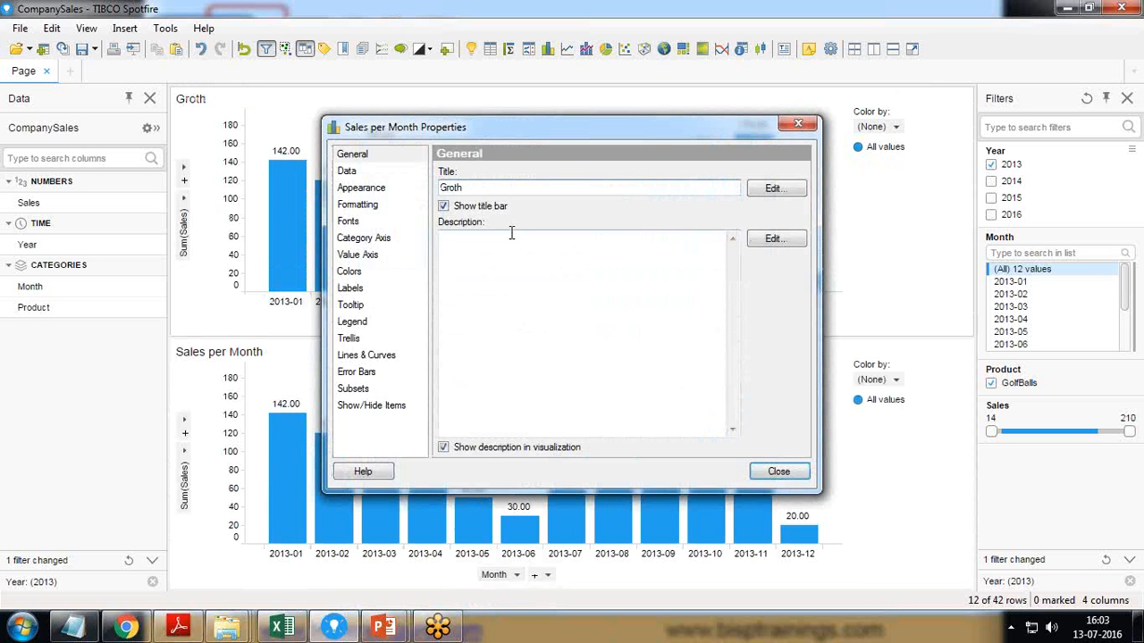
pyautogui.write('Growth % Sales')
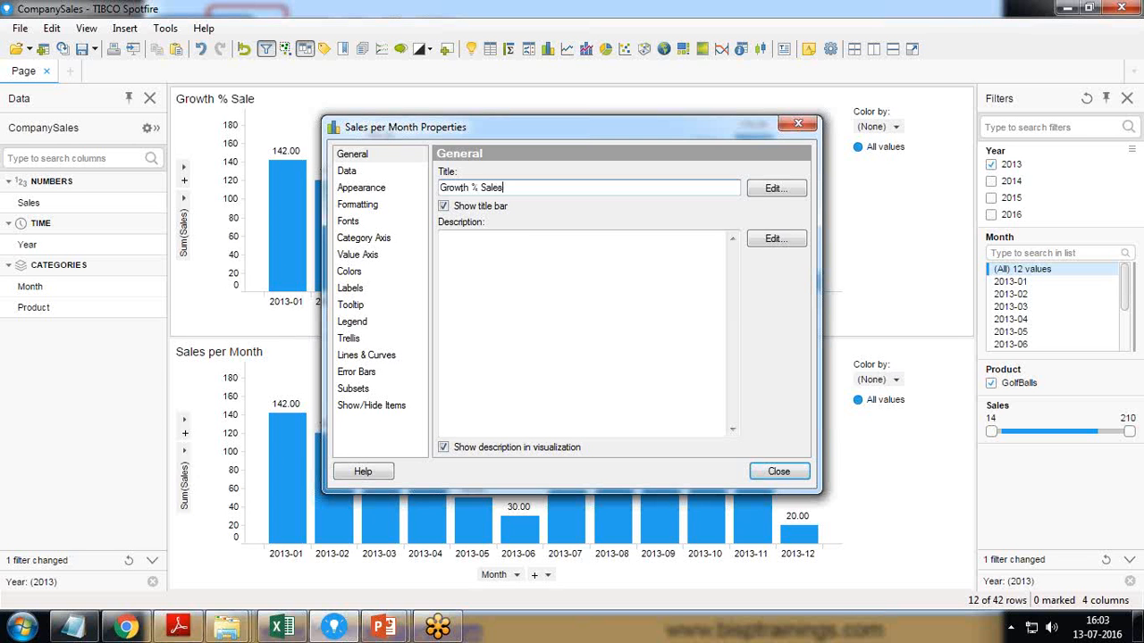
pyautogui.write('Wise')
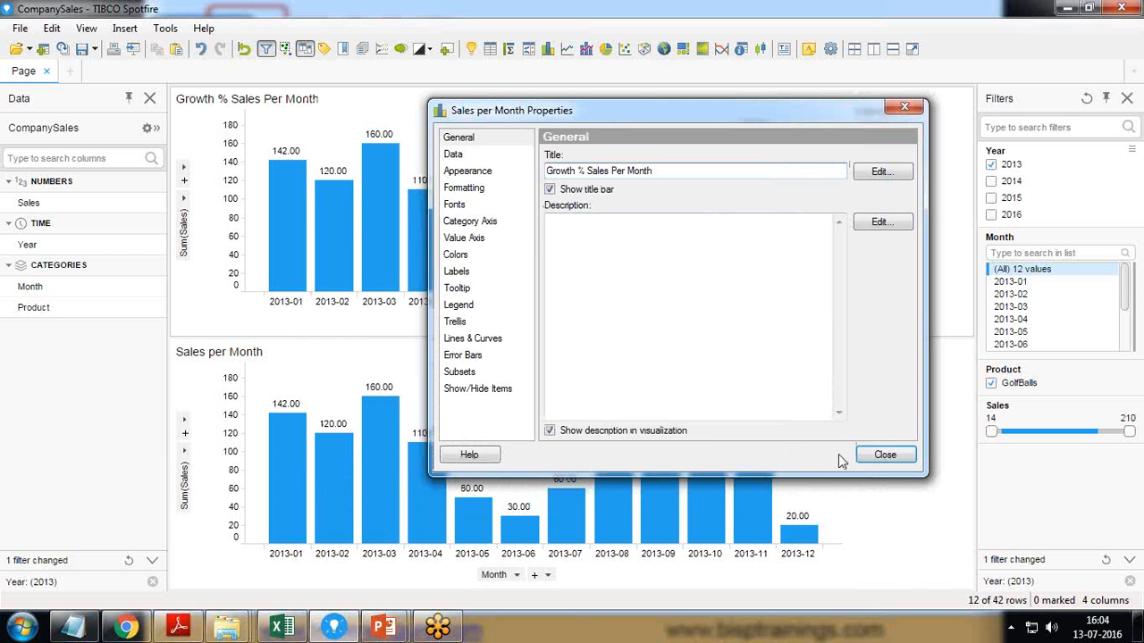
pyautogui.click(885, 455)
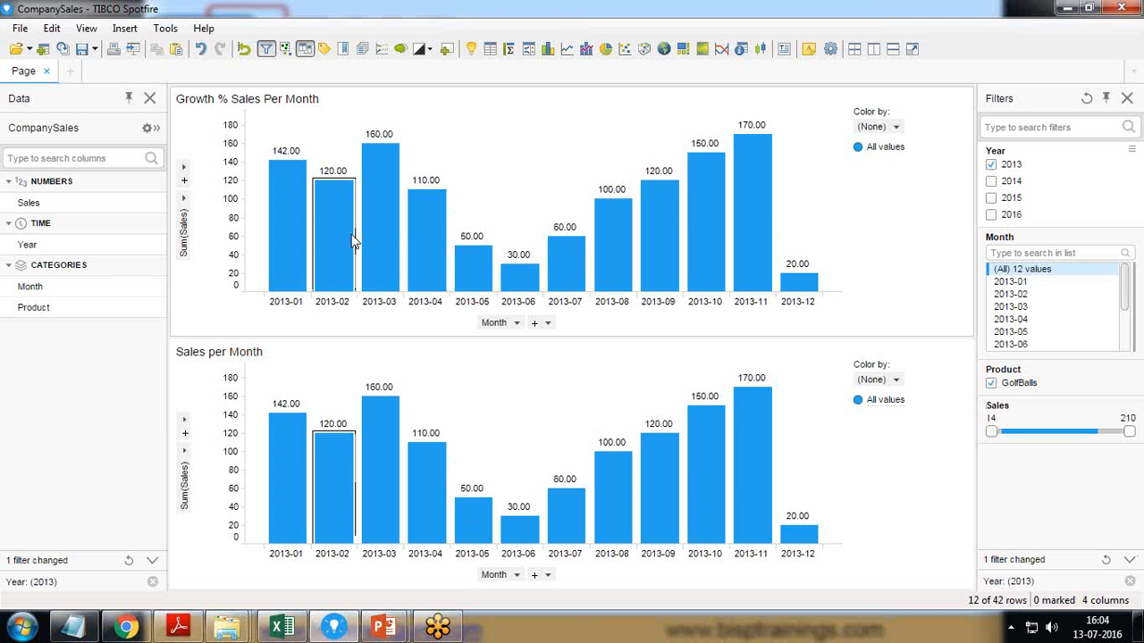
pyautogui.moveTo(333, 229)
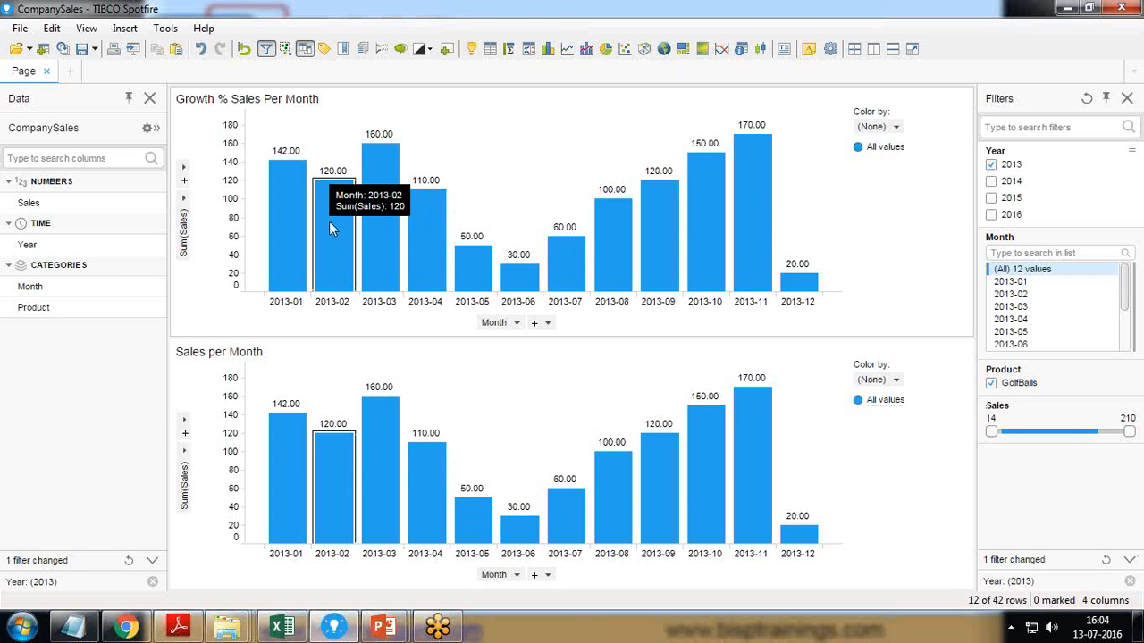
pyautogui.moveTo(186, 218)
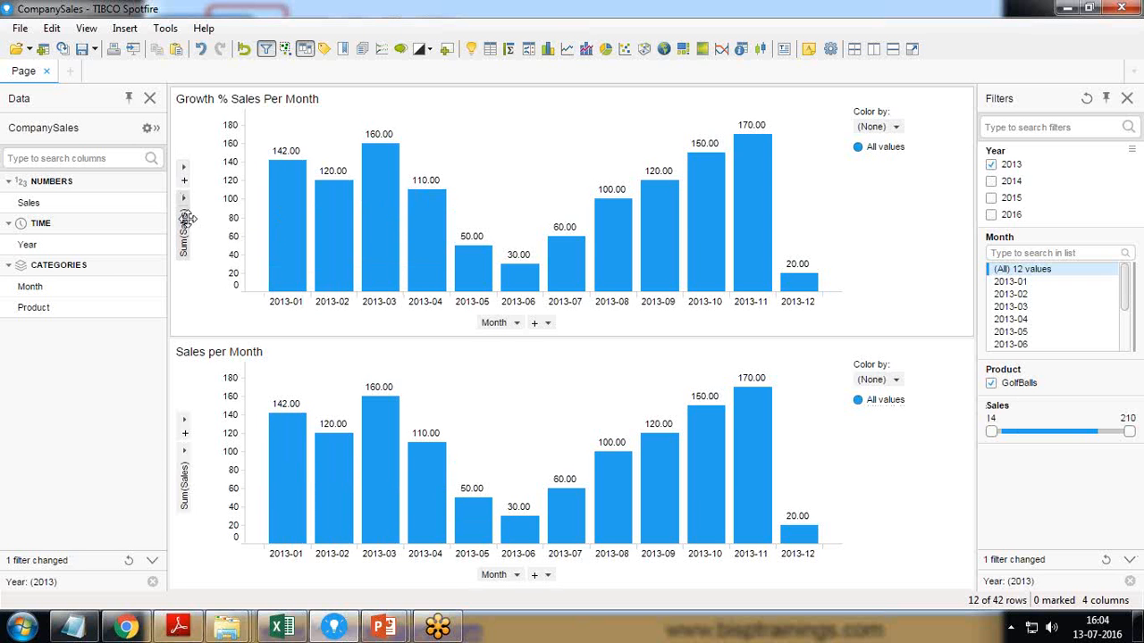
# Start a custom expression on the upper chart's Sum([Sales]) value axis
pyautogui.rightClick(184, 221)
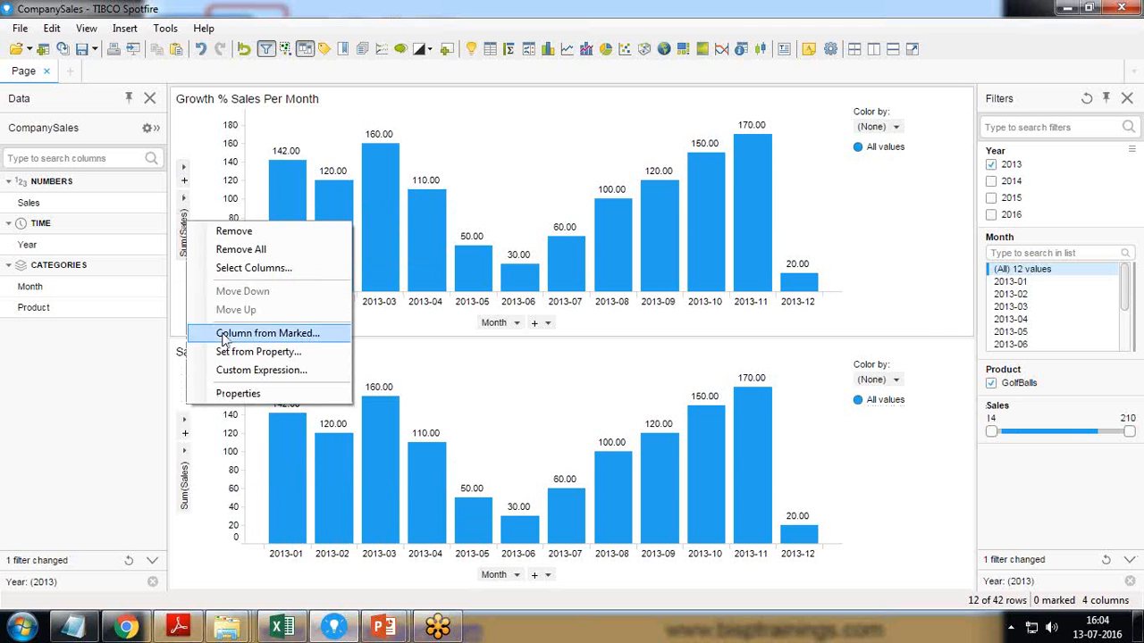
pyautogui.click(261, 370)
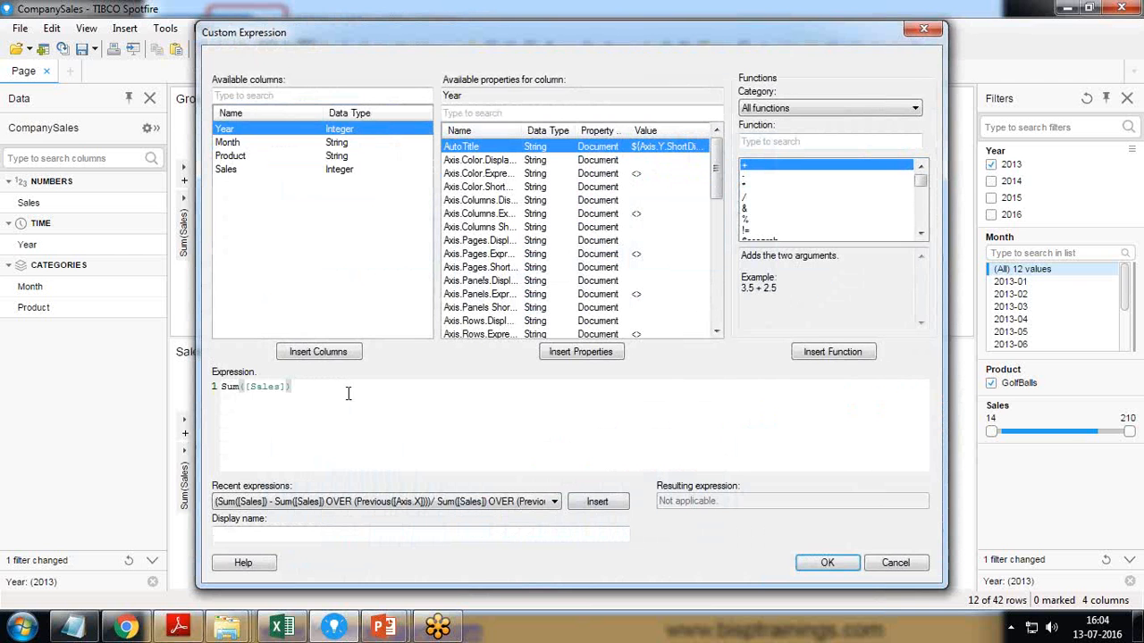
# Write the growth expression (Sum([Sales]) - Sum([Sales]) OVER (Previous([Axis.X]))) / Sum([Sales]) OVER (Previous([Axis.X]))
pyautogui.write('o')
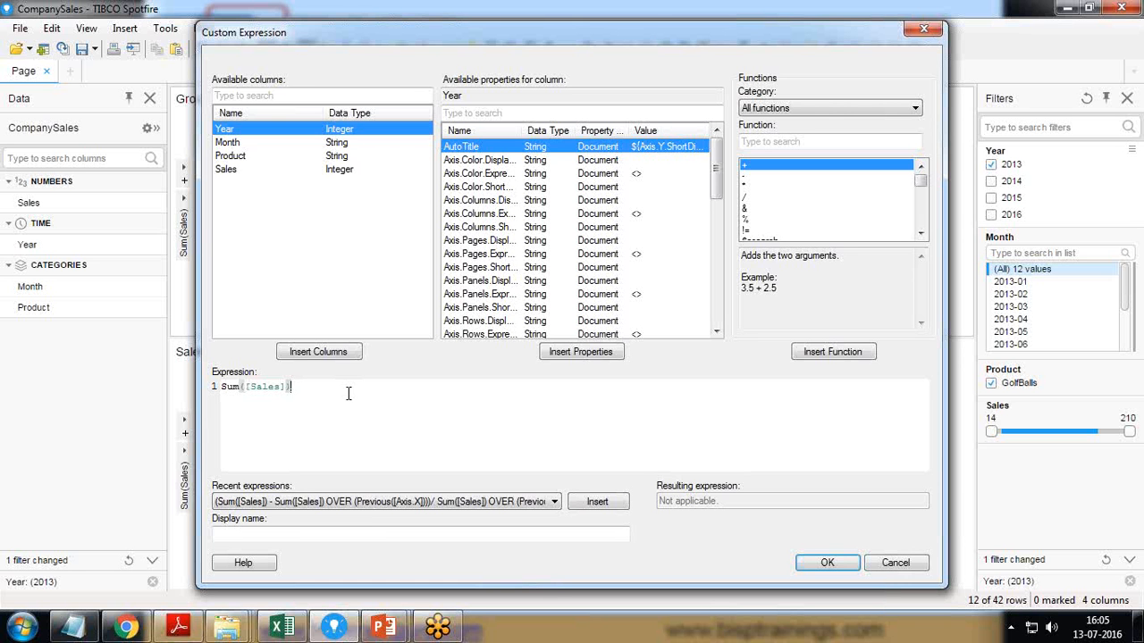
pyautogui.write('Ov')
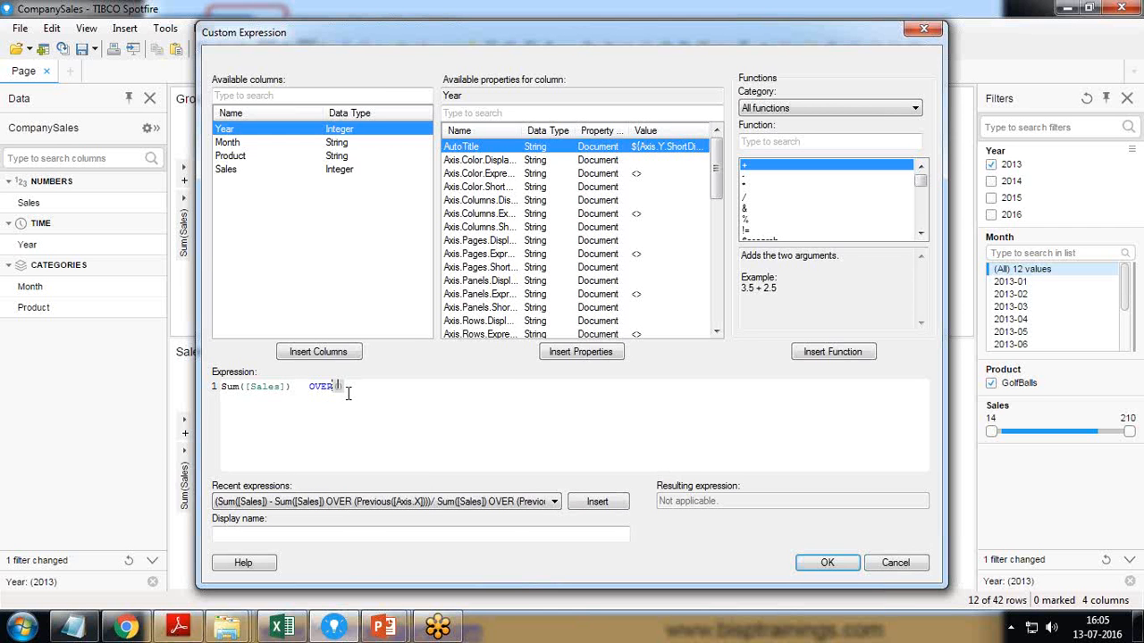
pyautogui.write('Previous(')
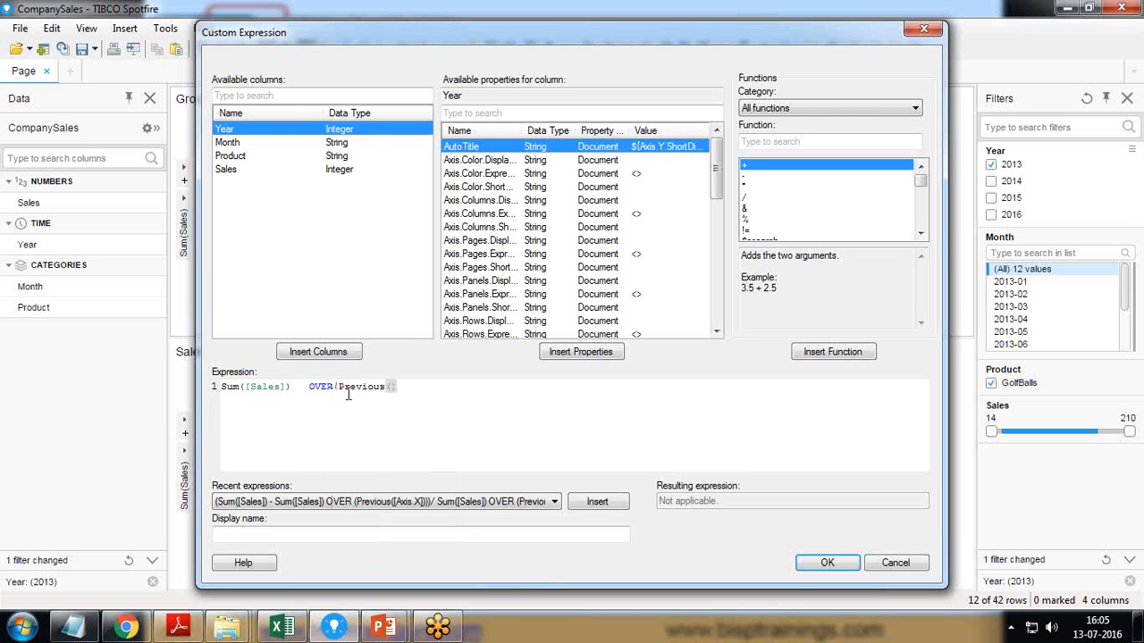
pyautogui.write('[a')
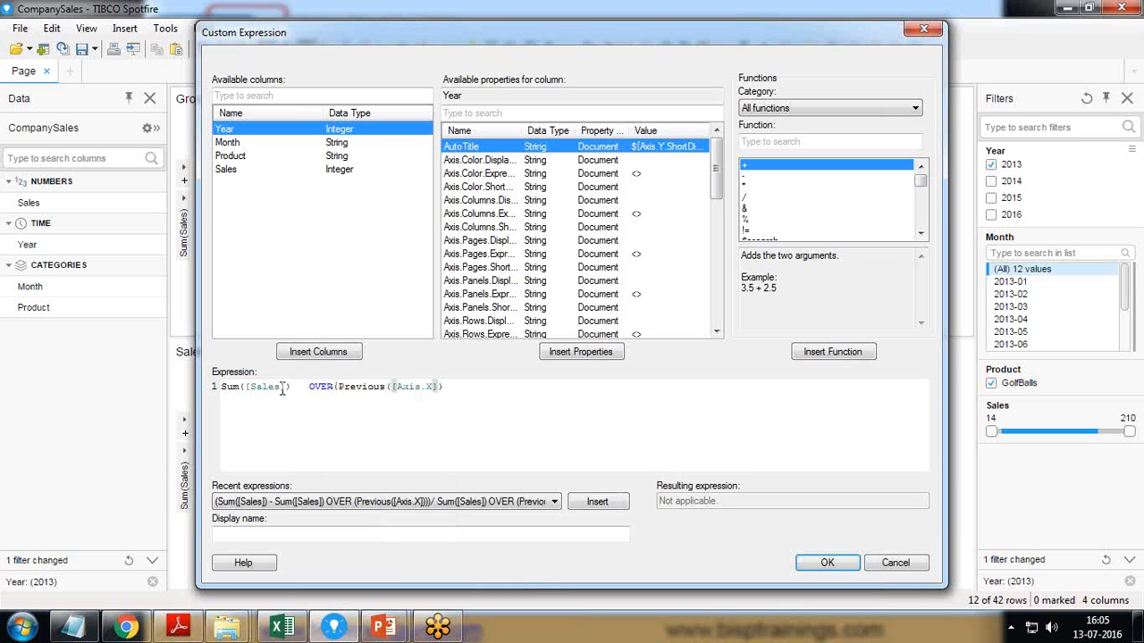
pyautogui.doubleClick(254, 386)
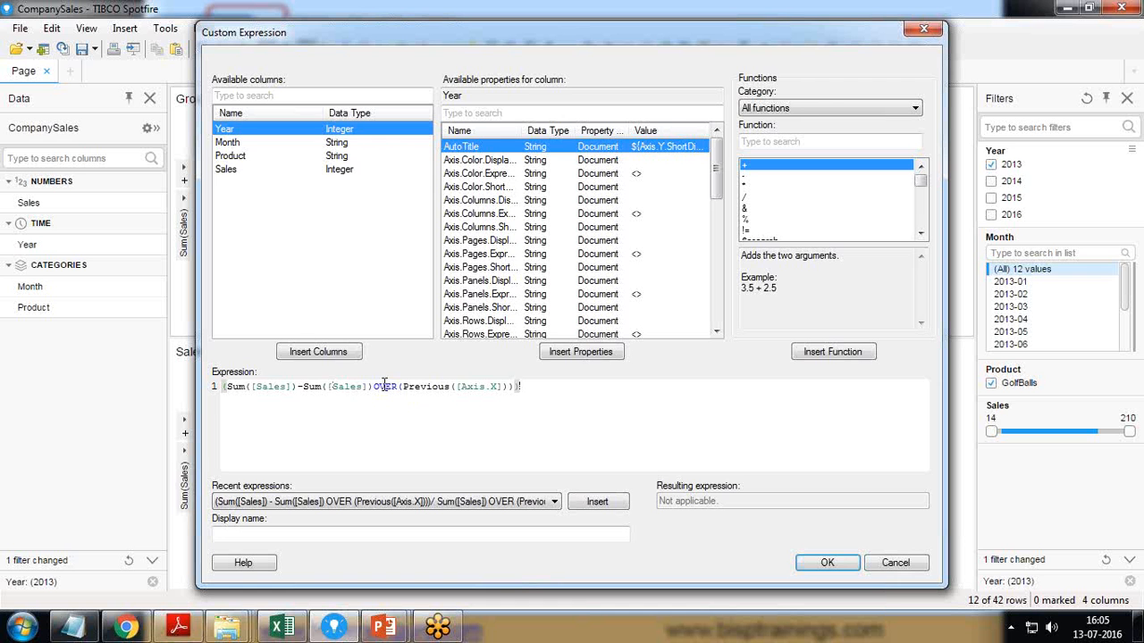
pyautogui.doubleClick(383, 386)
pyautogui.write('Sum([Sales])OVER(Previous([Axis.X]))')
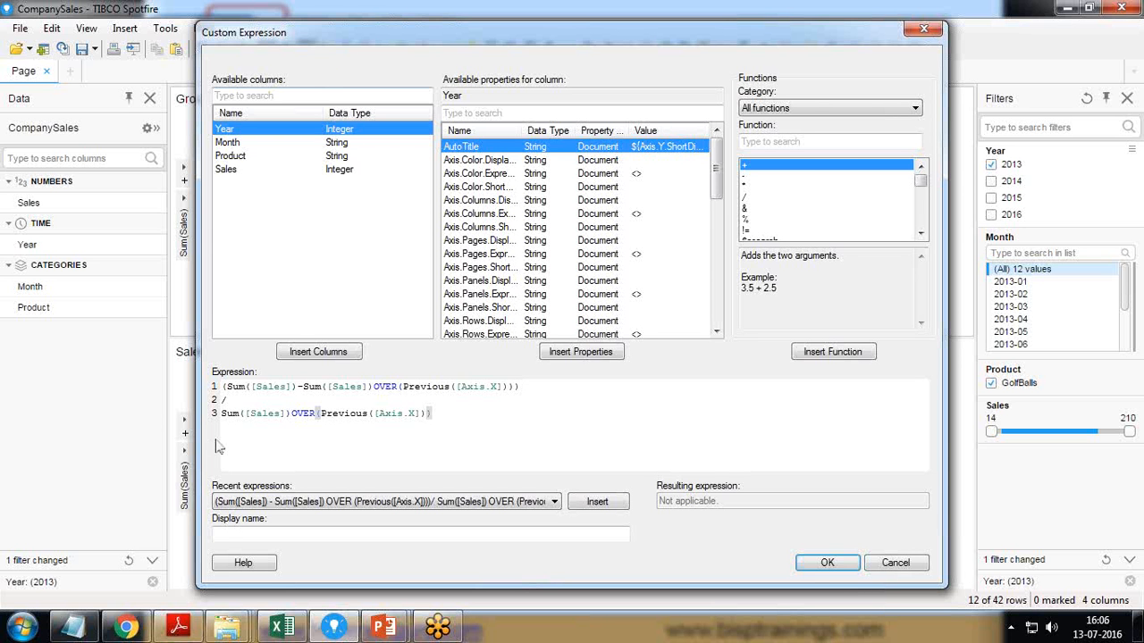
# Name the expression '% Growth' and apply it to the value axis
pyautogui.click(420, 533)
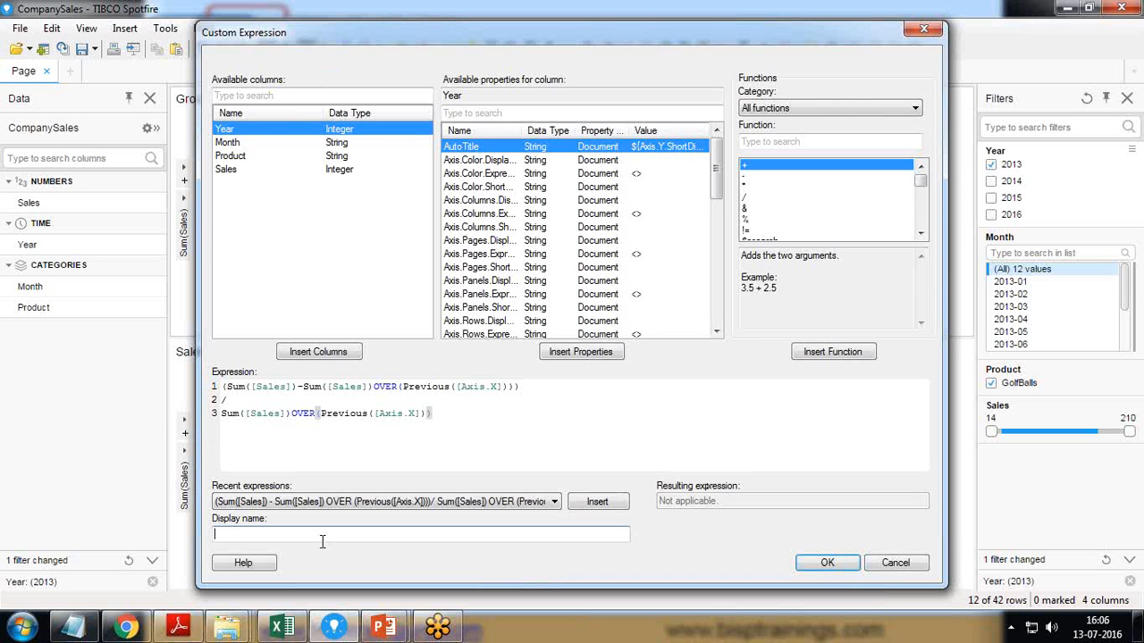
pyautogui.write('% Growth')
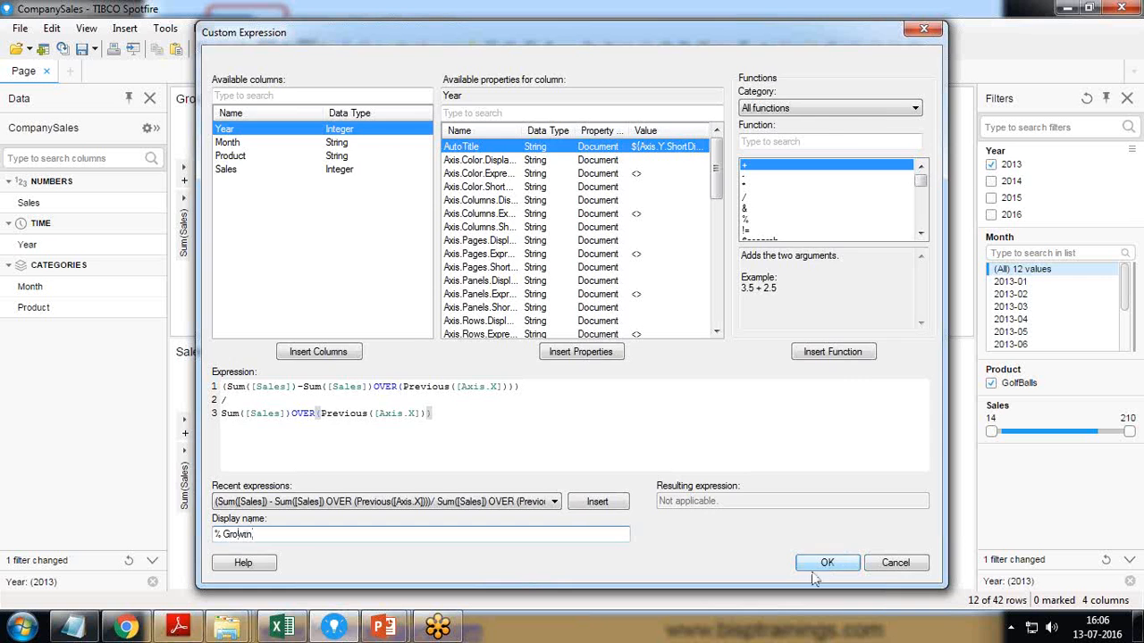
pyautogui.click(826, 561)
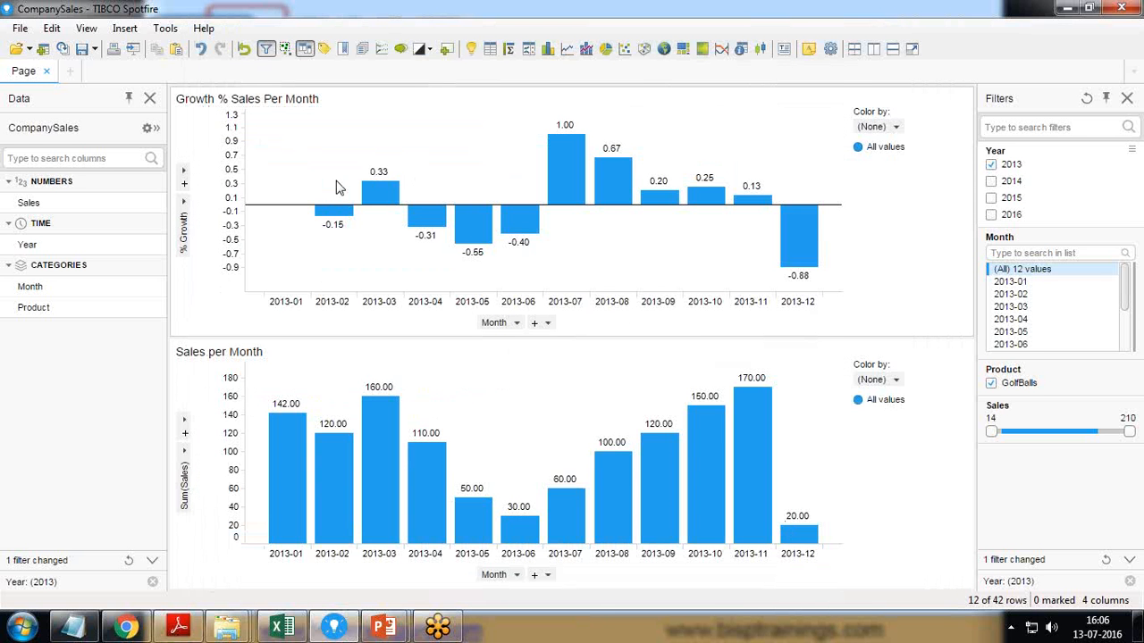
pyautogui.moveTo(388, 240)
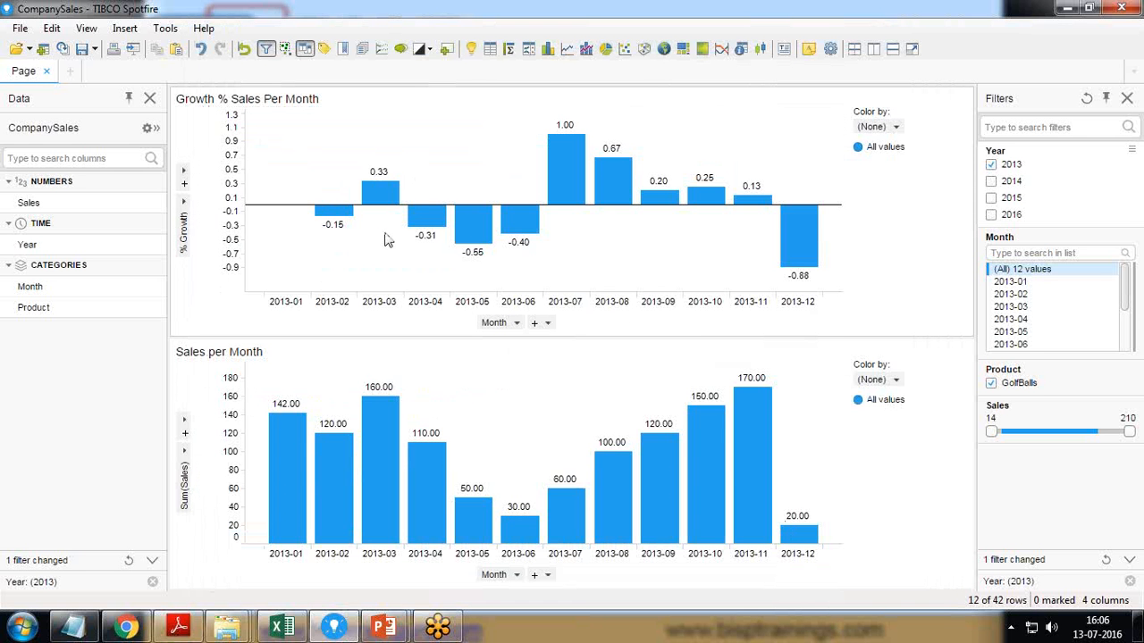
pyautogui.moveTo(396, 172)
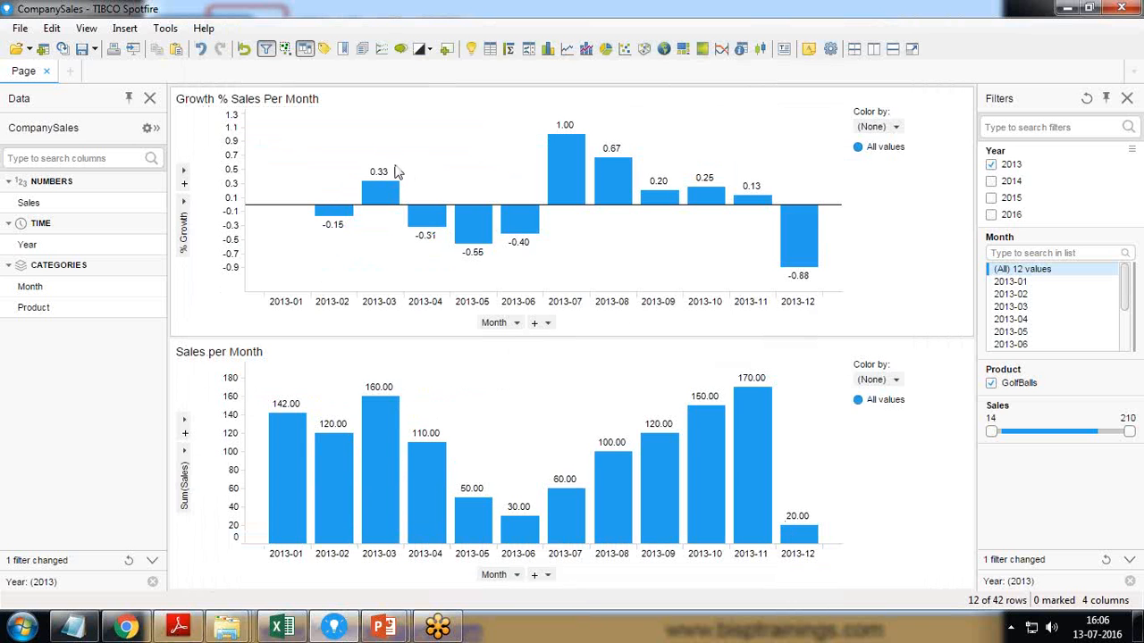
pyautogui.moveTo(390, 229)
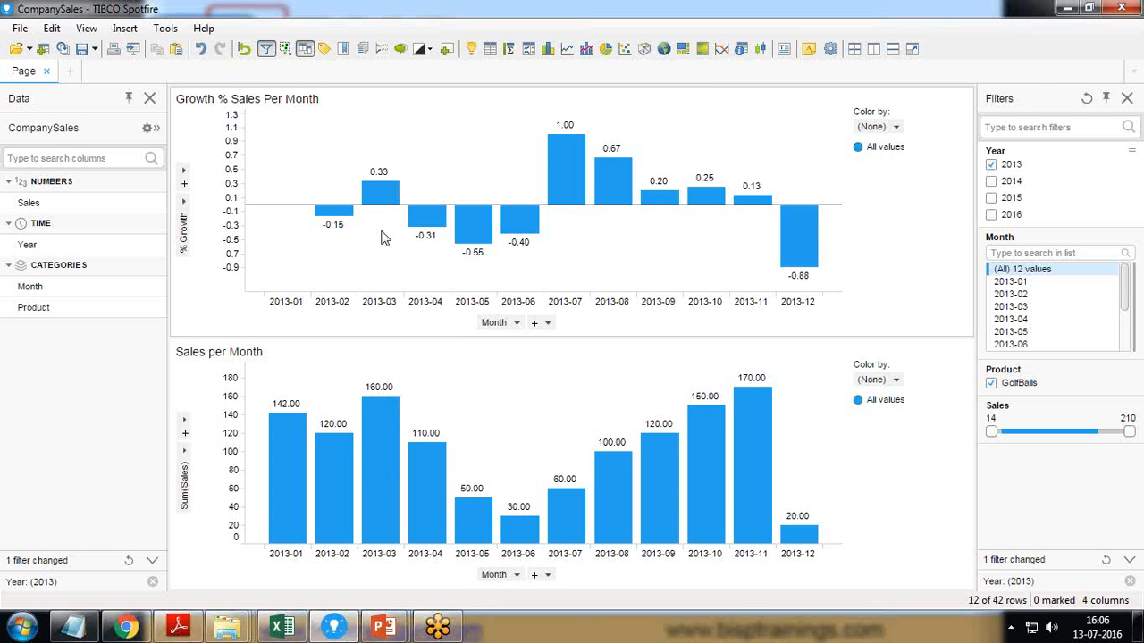
pyautogui.moveTo(456, 148)
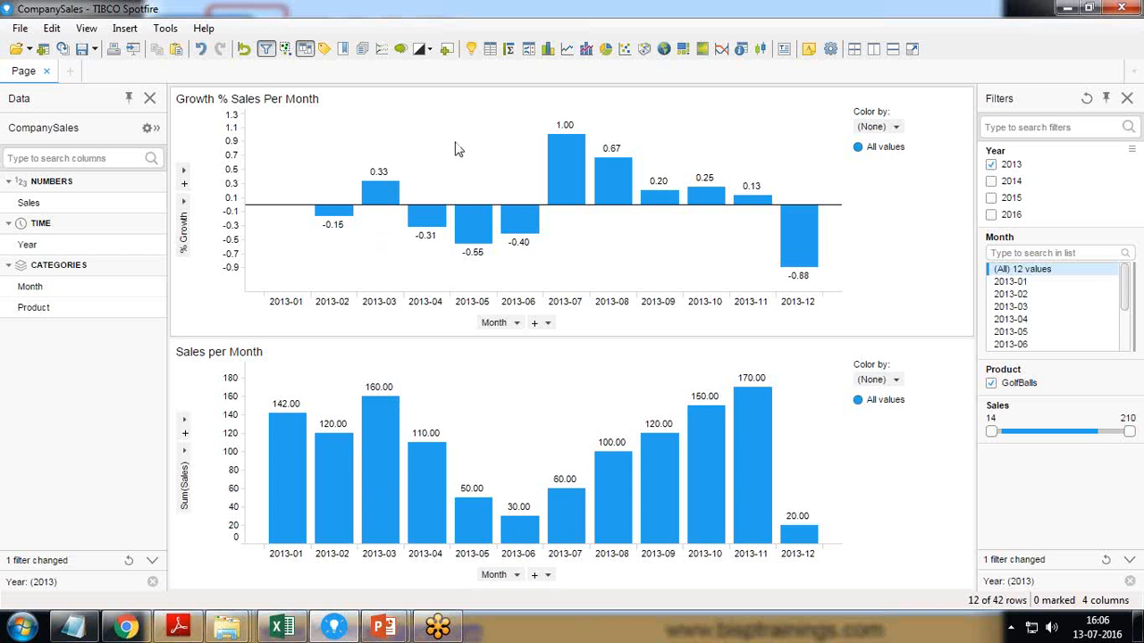
pyautogui.moveTo(413, 200)
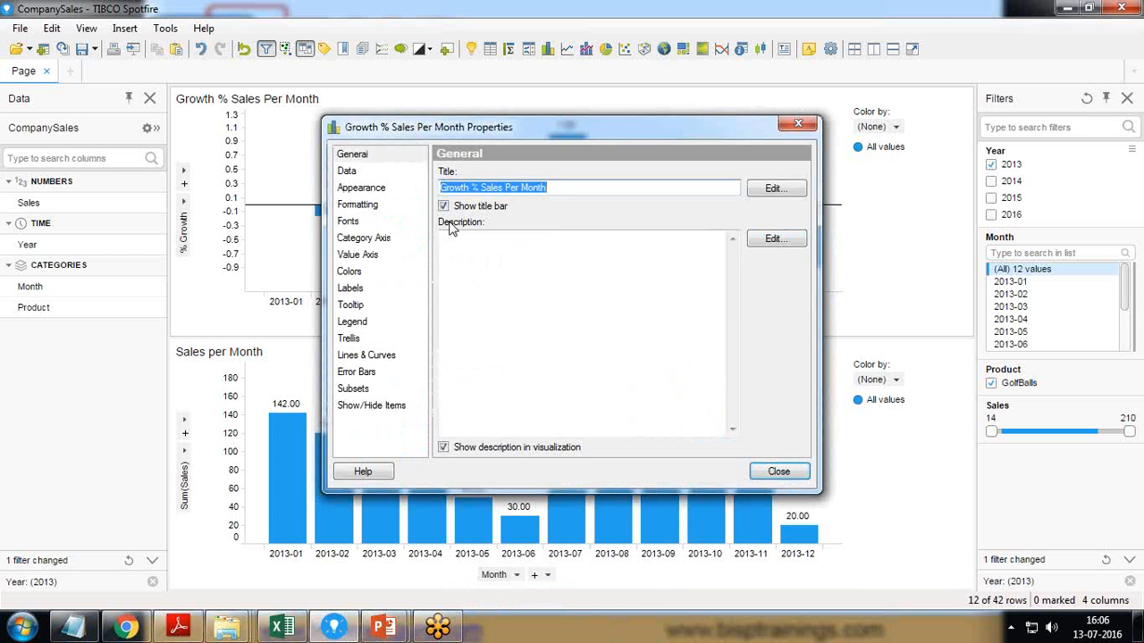
# Format the value axis as Percentage, switch the growth chart to horizontal bars, and reopen its Properties
pyautogui.click(358, 203)
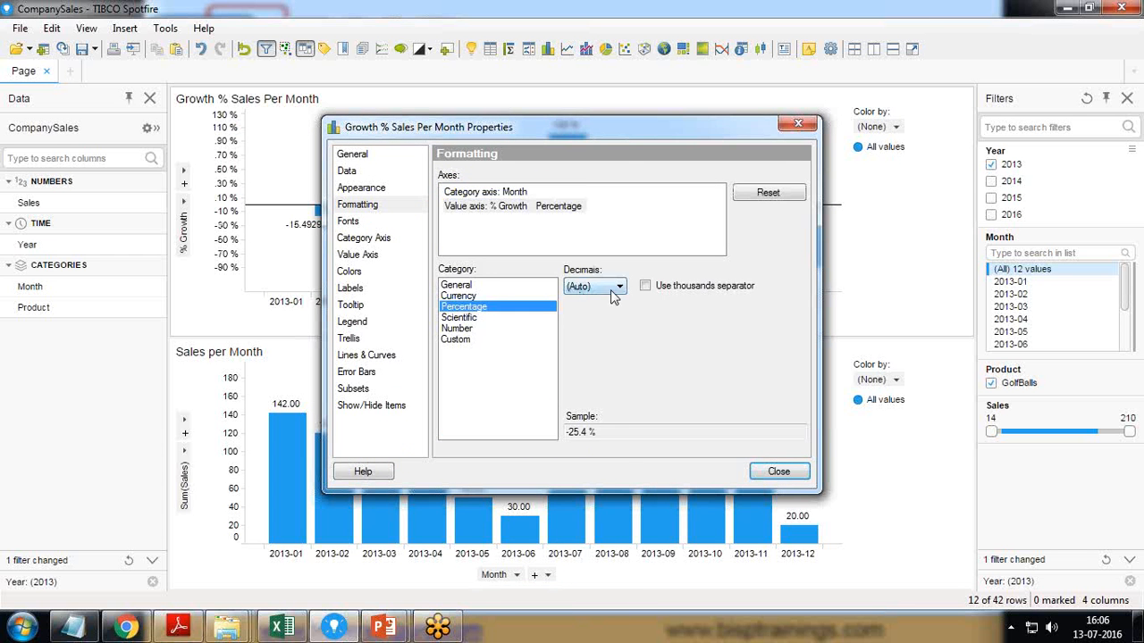
pyautogui.click(618, 286)
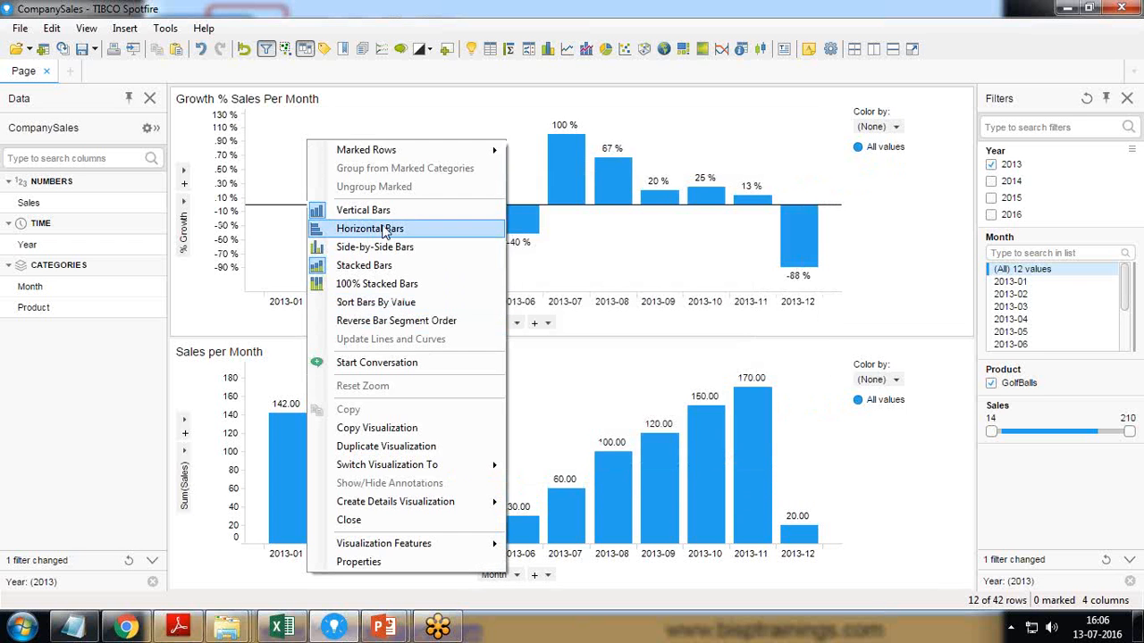
pyautogui.click(370, 229)
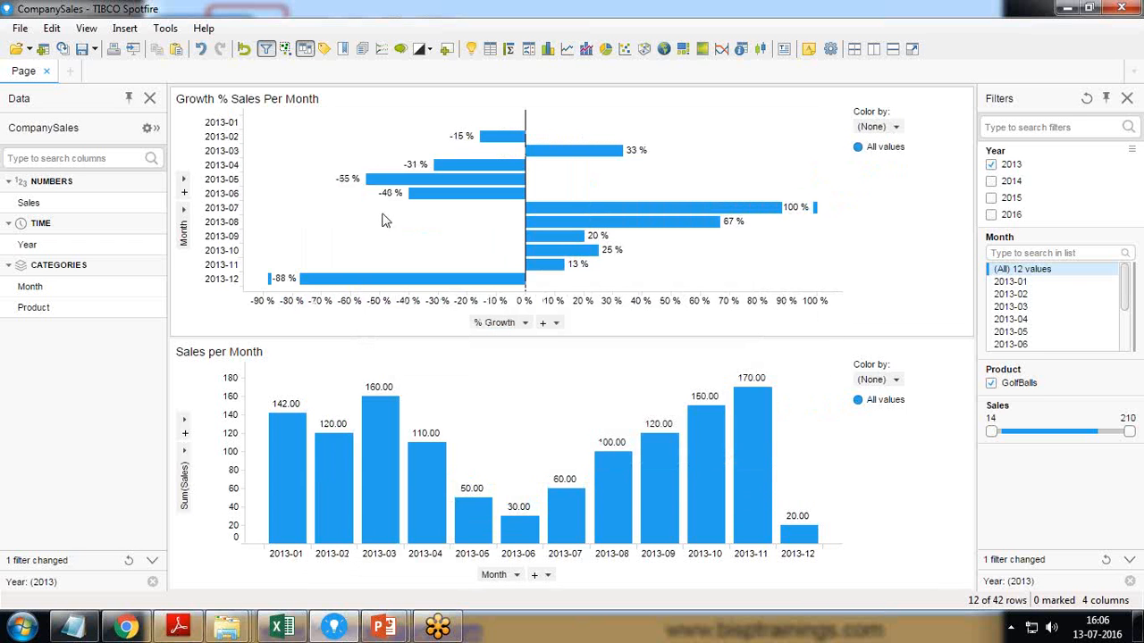
pyautogui.rightClick(386, 222)
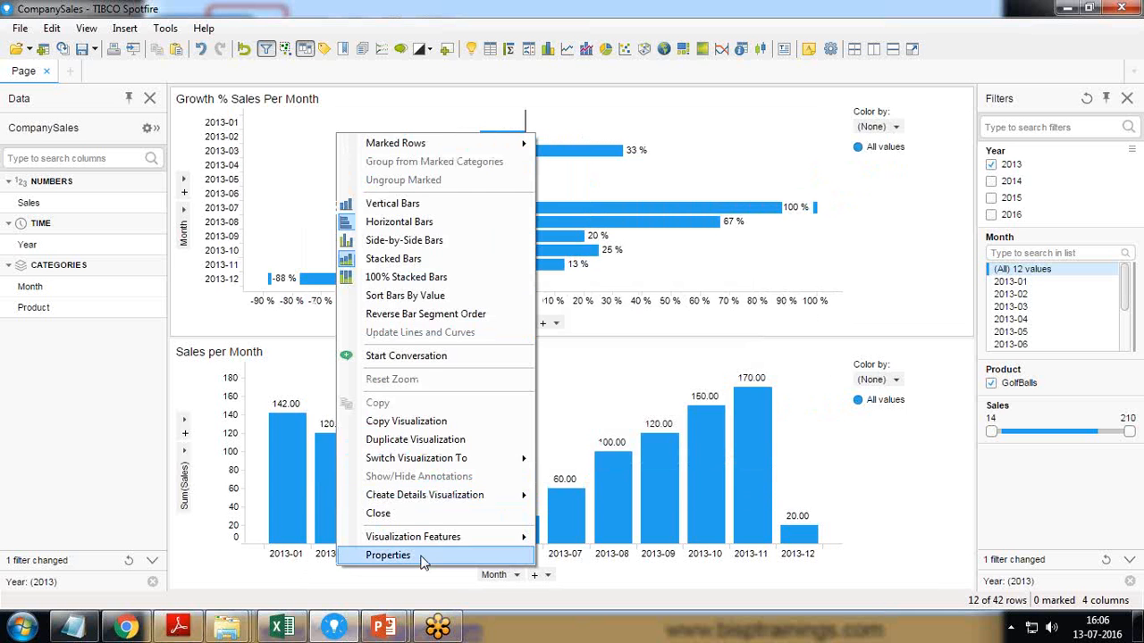
pyautogui.click(388, 554)
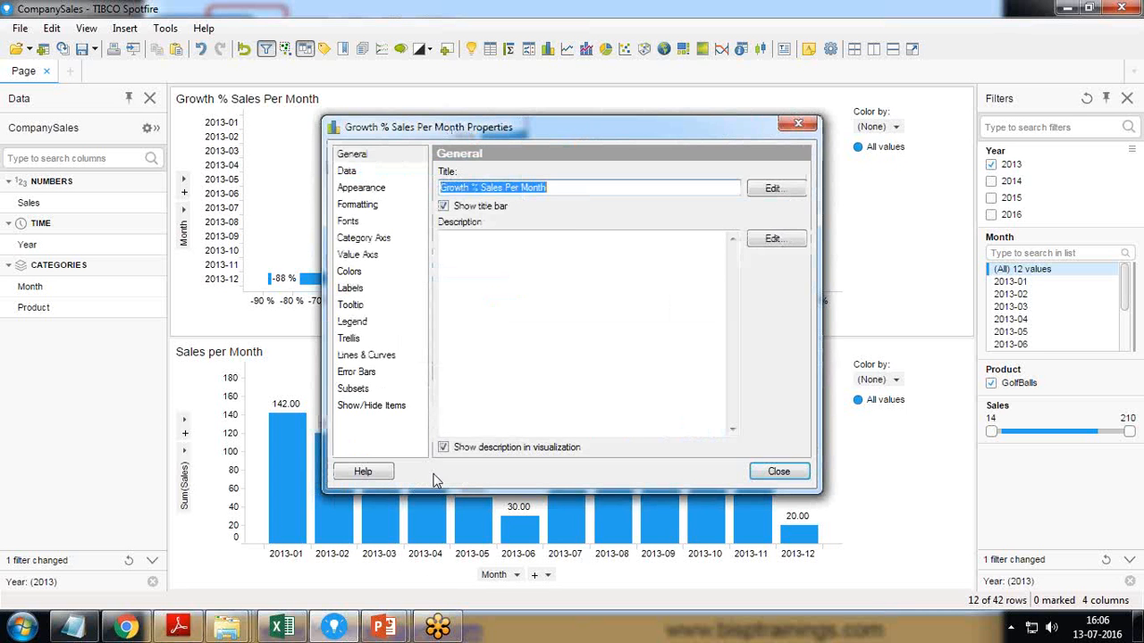
# Color the growth bars by Sum(Sales) in gradient mode and add an extra gradient point
pyautogui.click(348, 272)
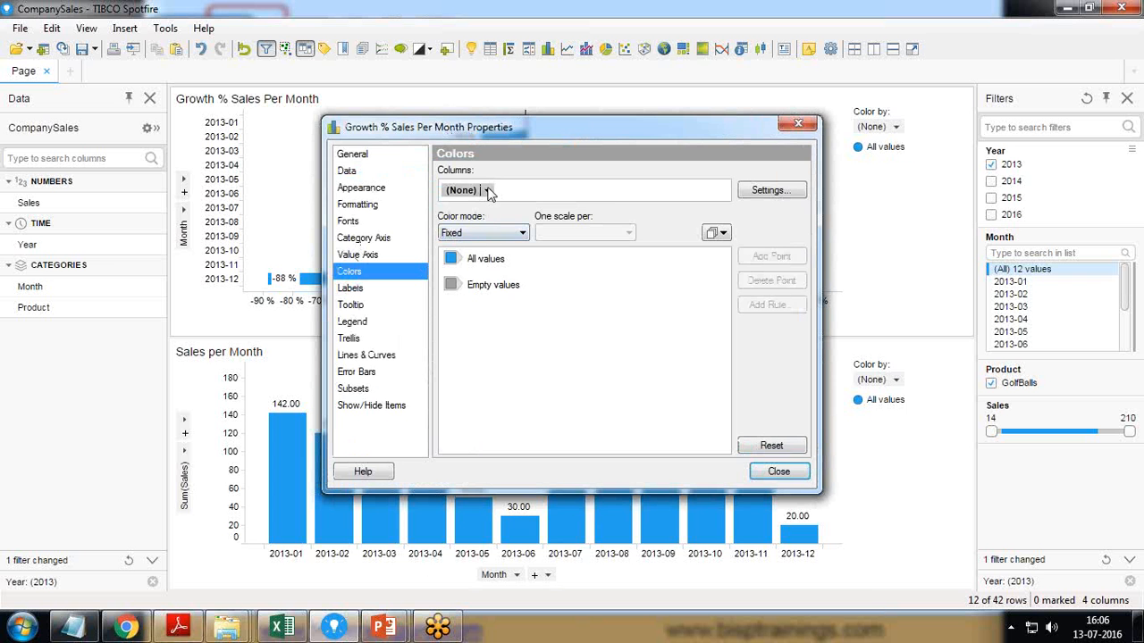
pyautogui.click(486, 189)
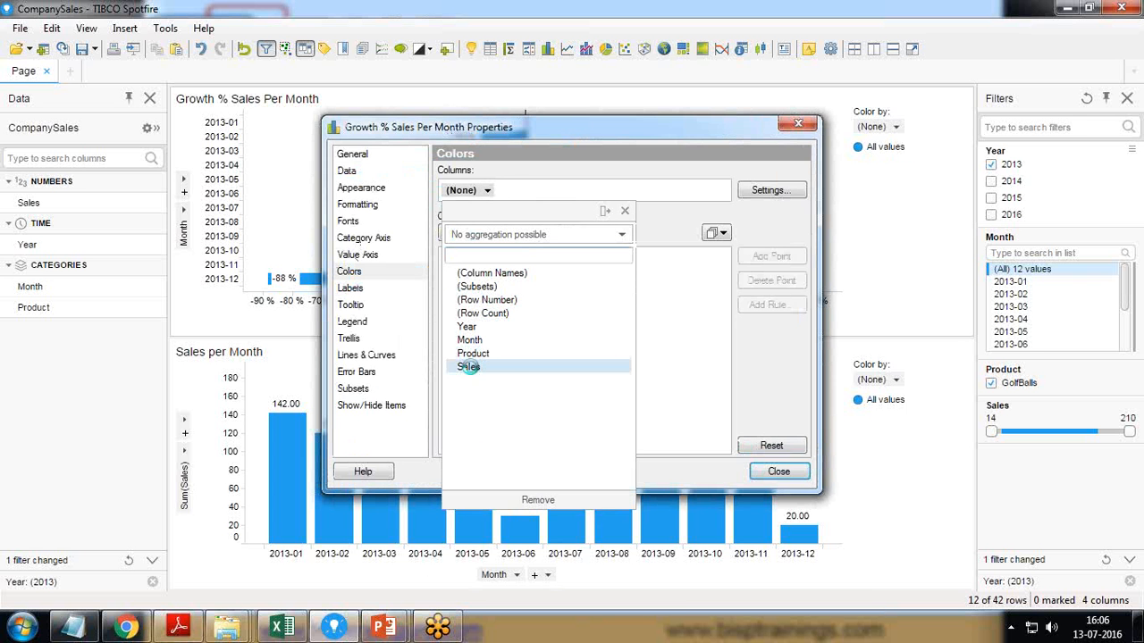
pyautogui.click(468, 368)
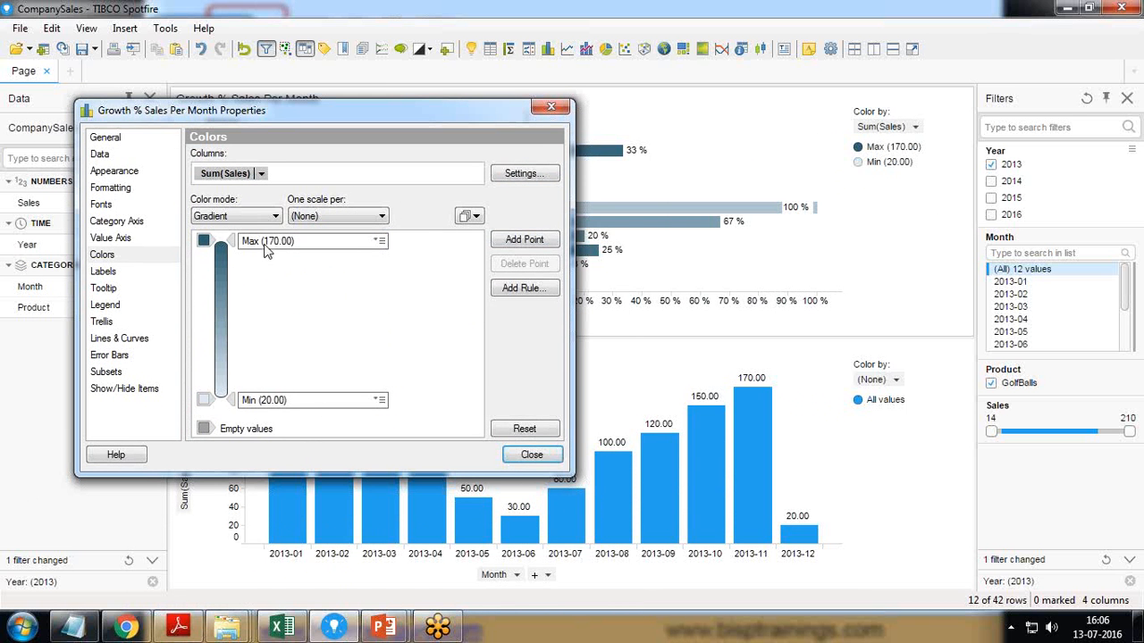
pyautogui.click(525, 239)
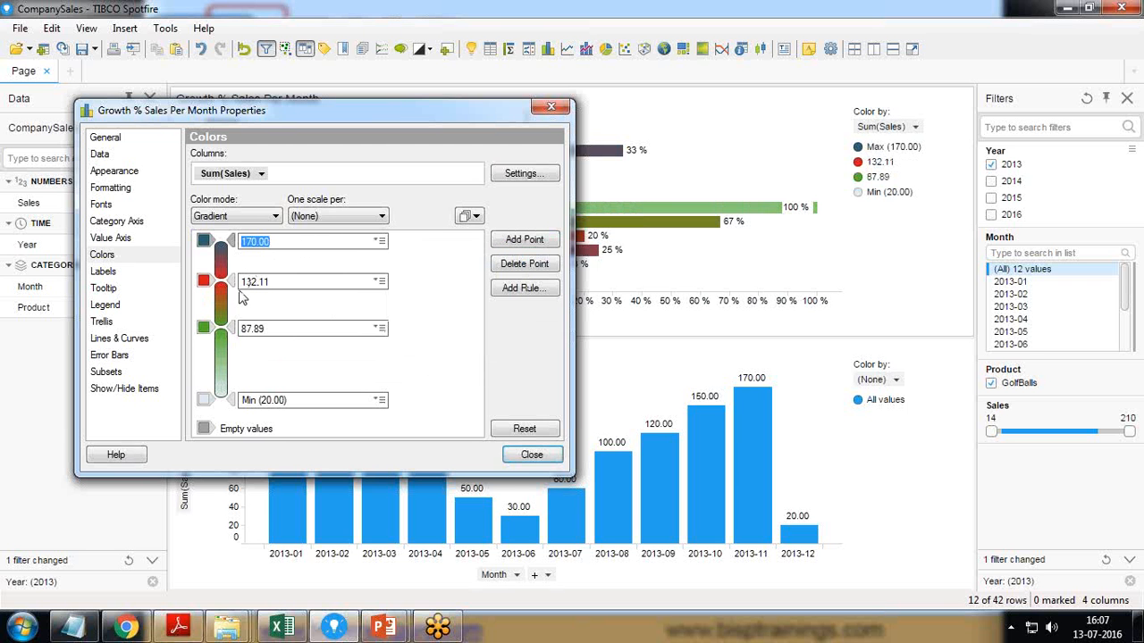
pyautogui.write('139.21')
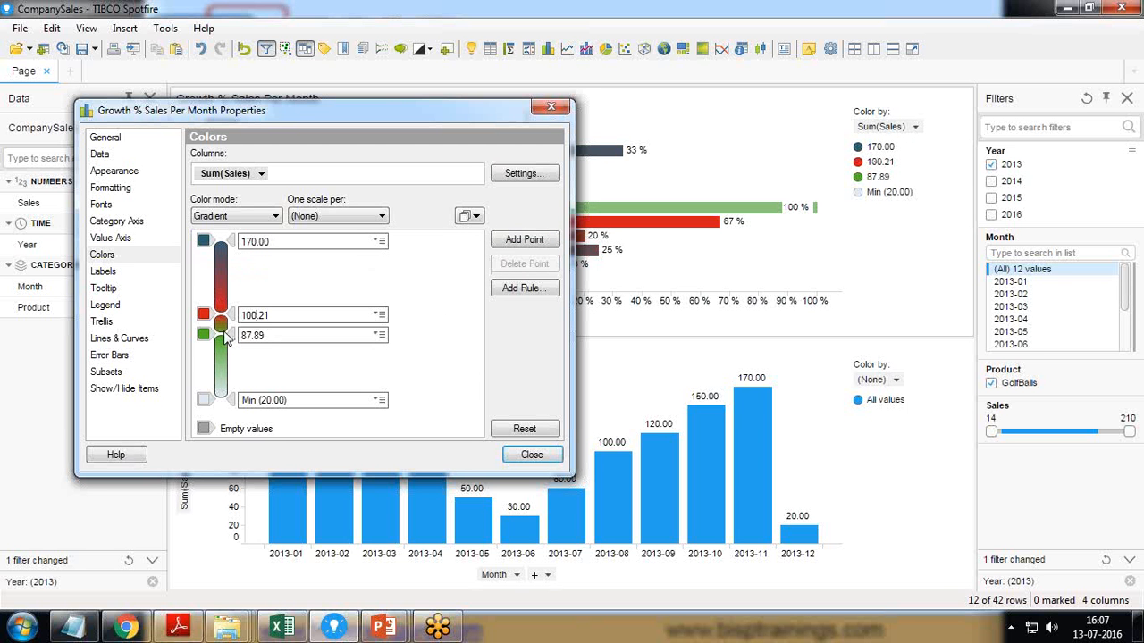
pyautogui.moveTo(232, 340)
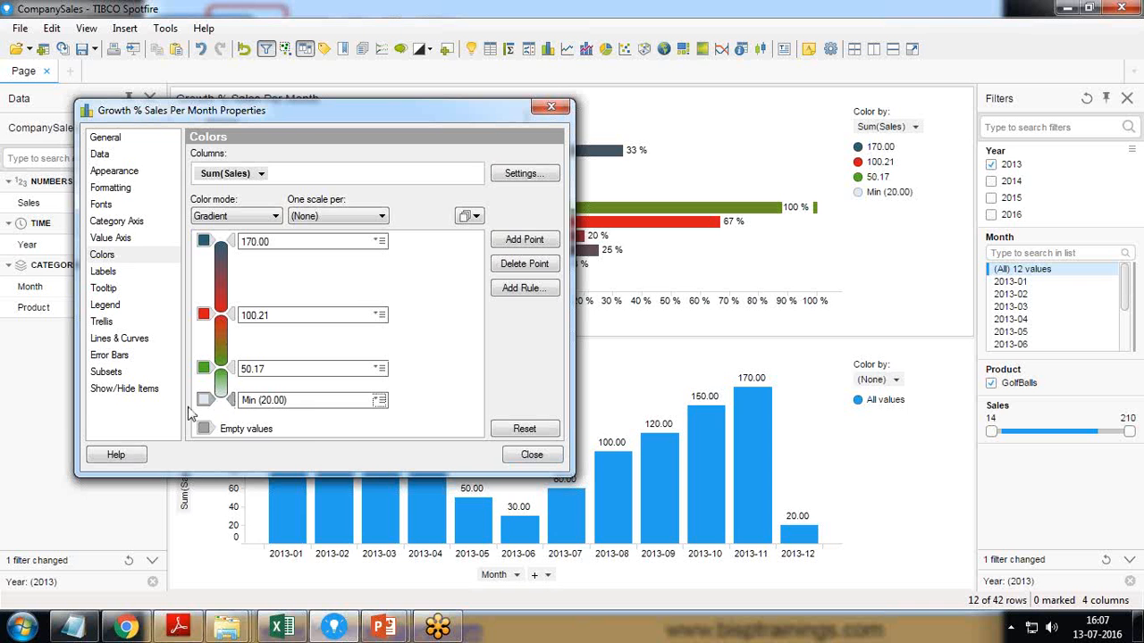
# Recolor the gradient minimum to pale yellow and apply the coloring
pyautogui.click(204, 400)
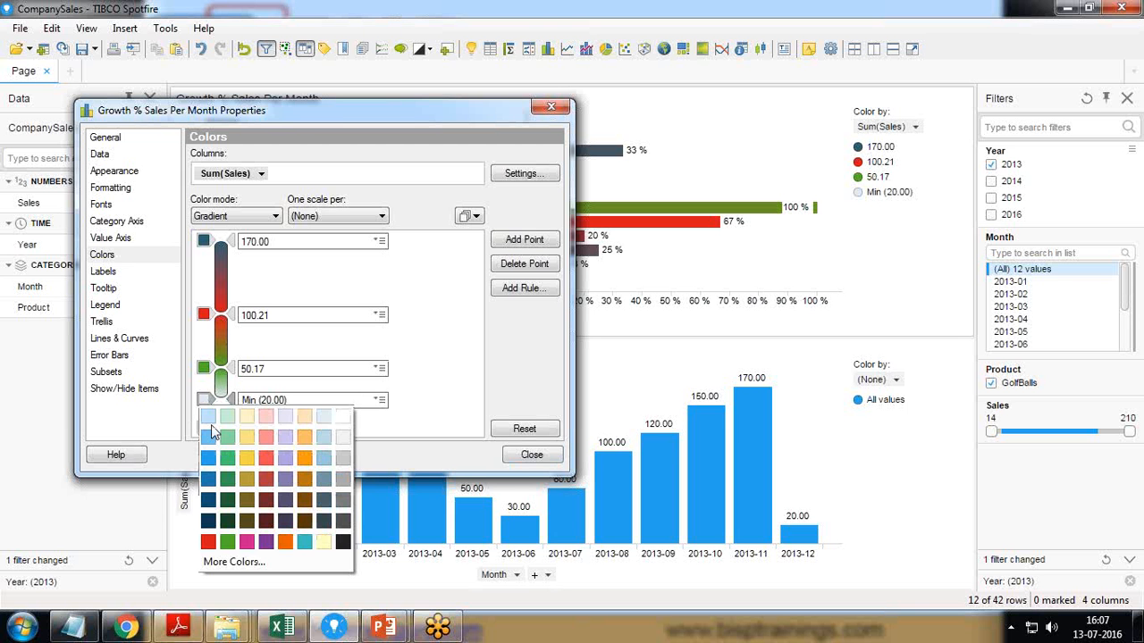
pyautogui.click(533, 456)
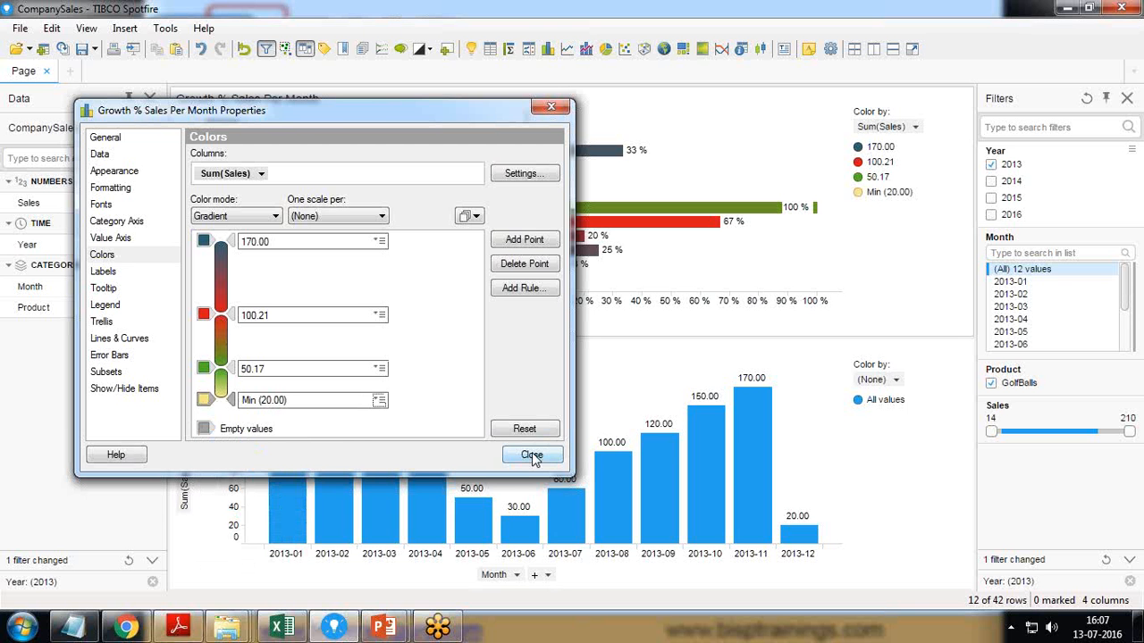
pyautogui.click(533, 455)
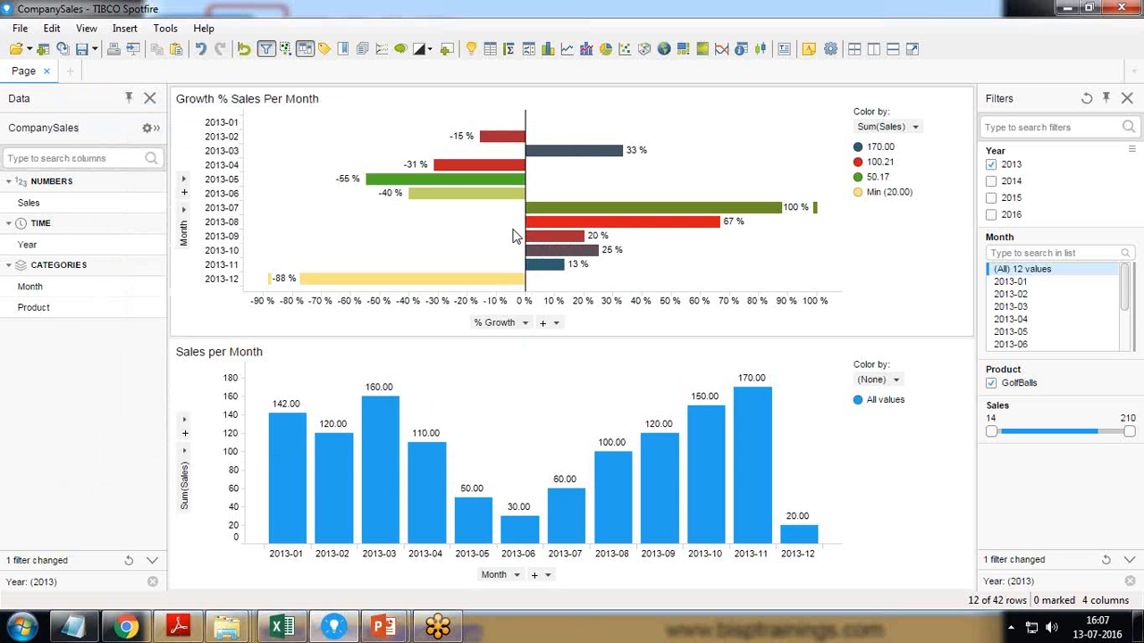
pyautogui.moveTo(463, 242)
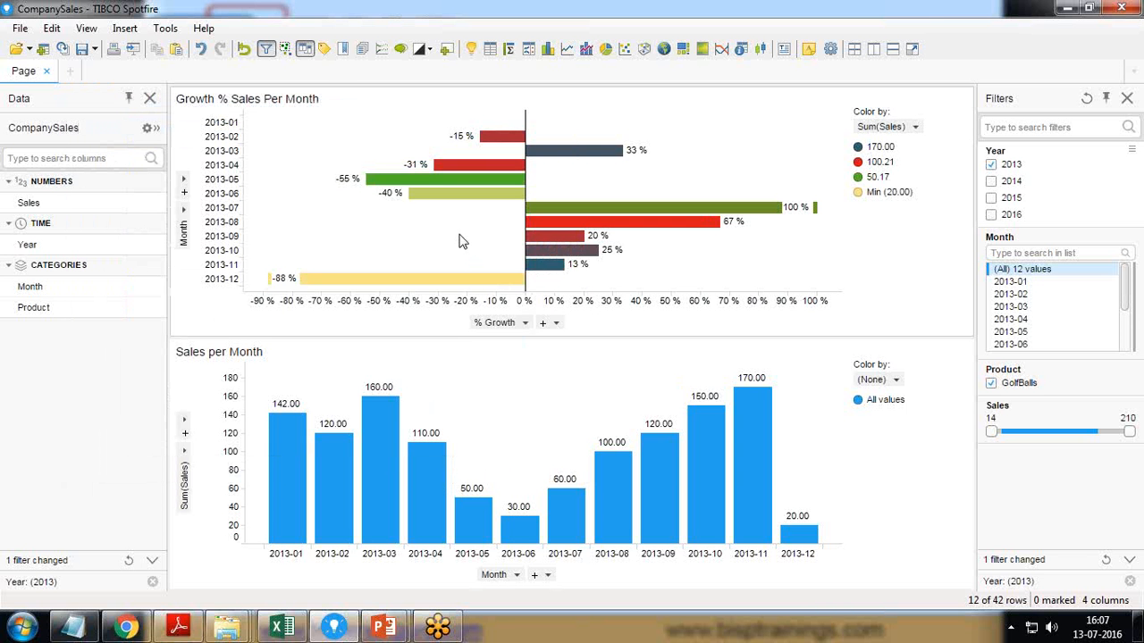
pyautogui.moveTo(515, 125)
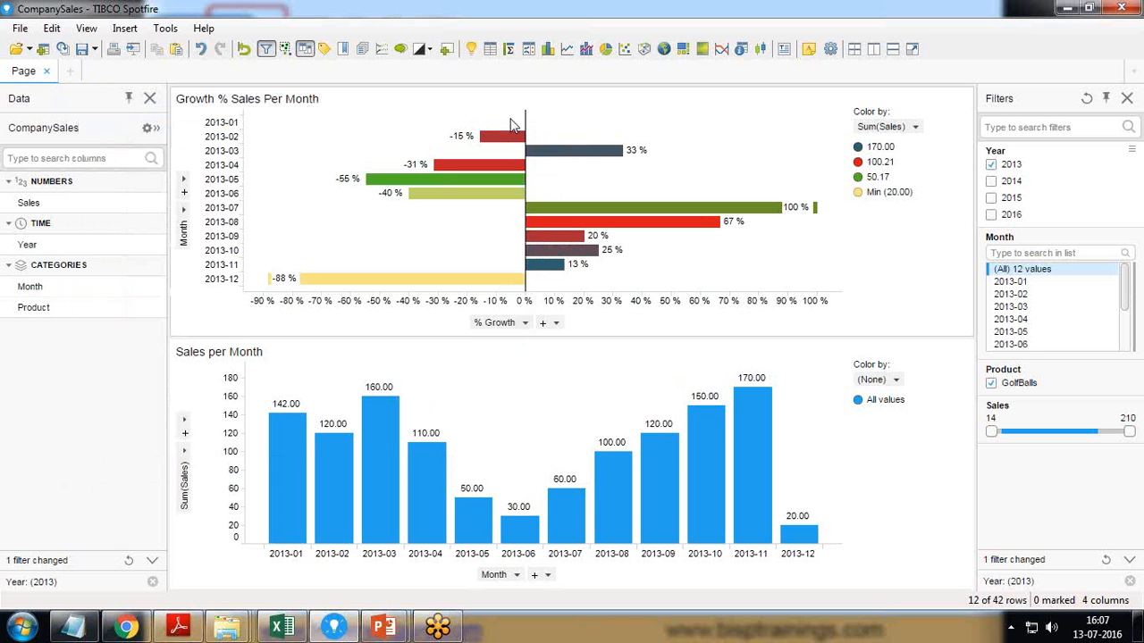
pyautogui.moveTo(488, 128)
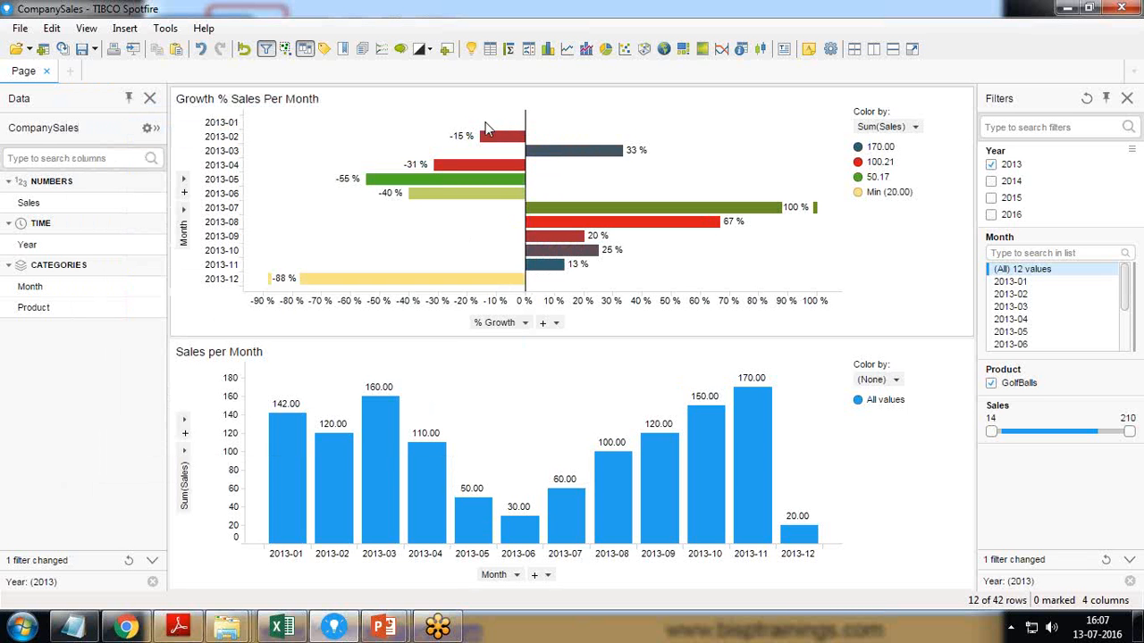
pyautogui.moveTo(221, 121)
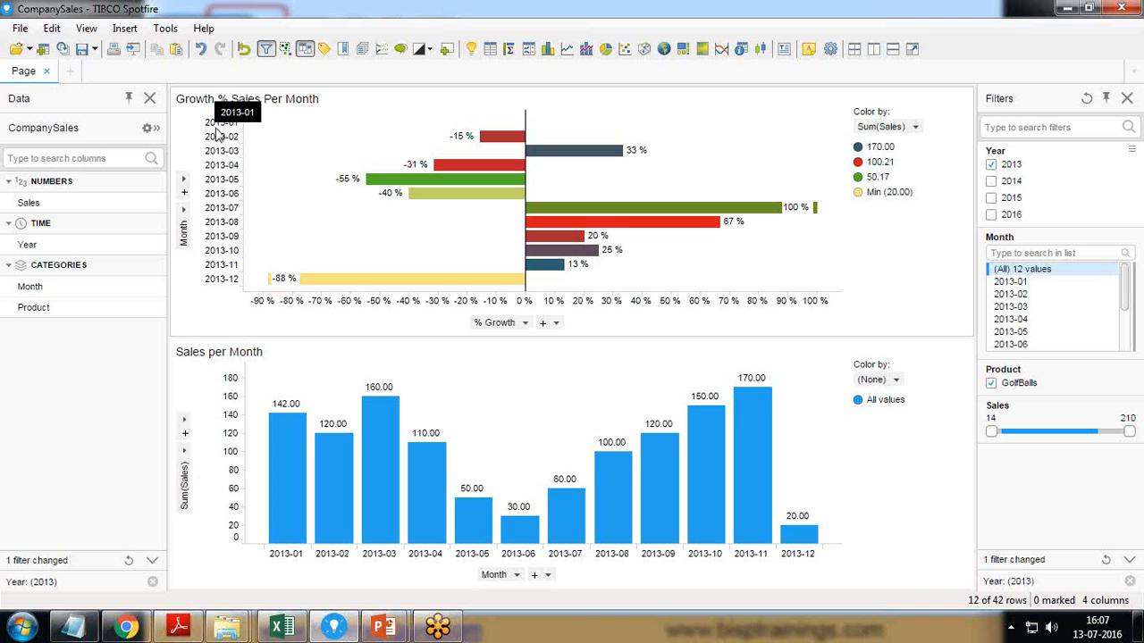
pyautogui.moveTo(465, 104)
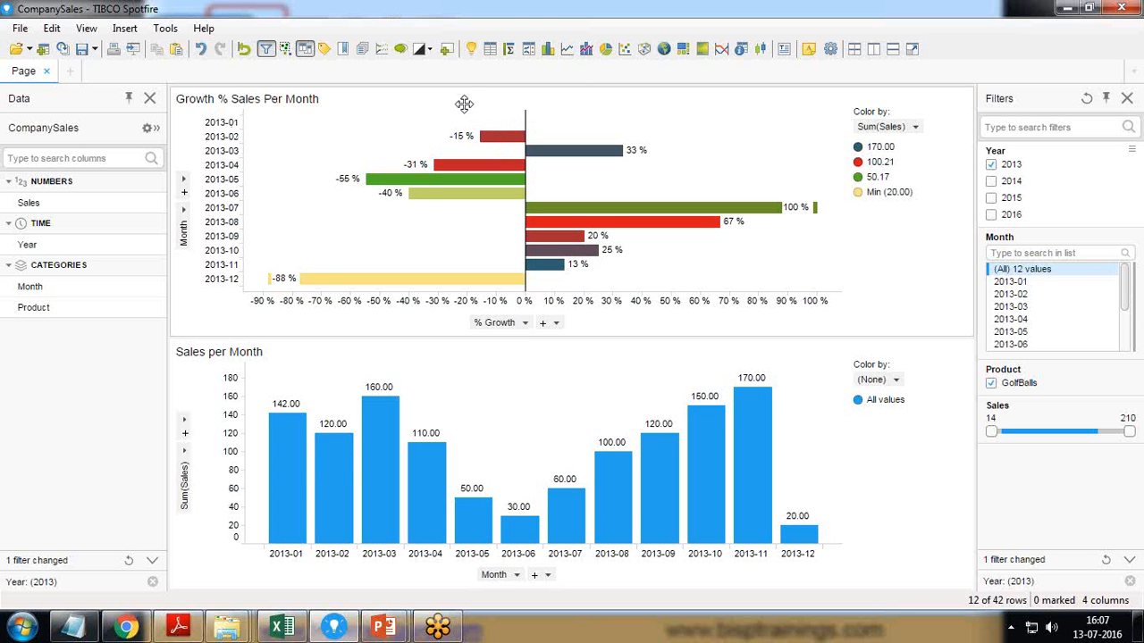
pyautogui.moveTo(223, 132)
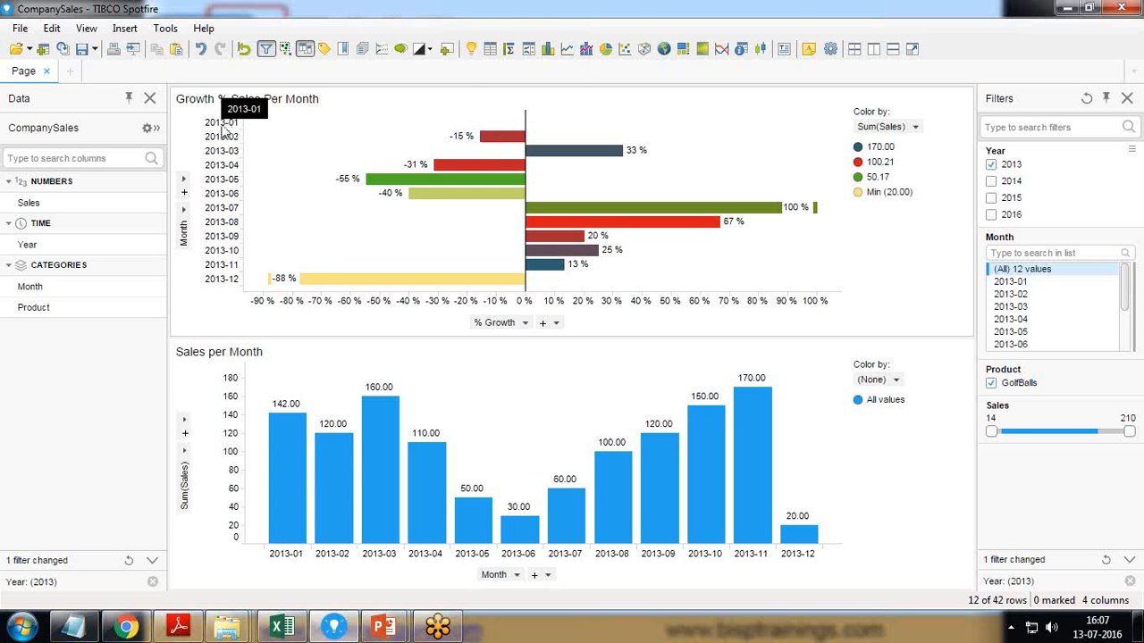
pyautogui.moveTo(1122, 47)
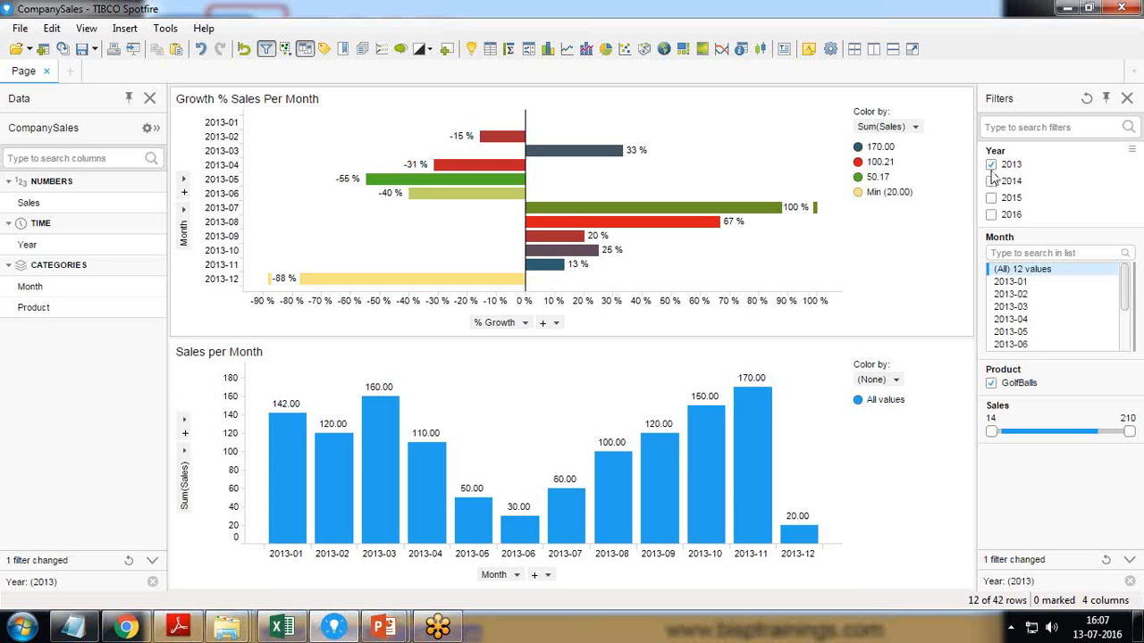
pyautogui.click(990, 181)
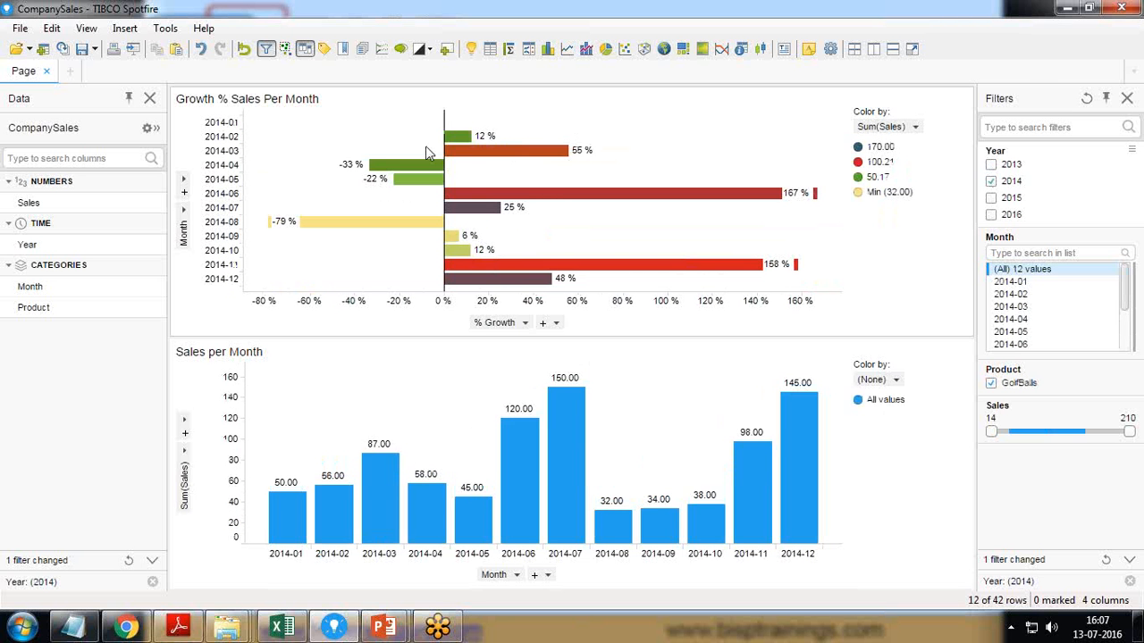
pyautogui.click(990, 165)
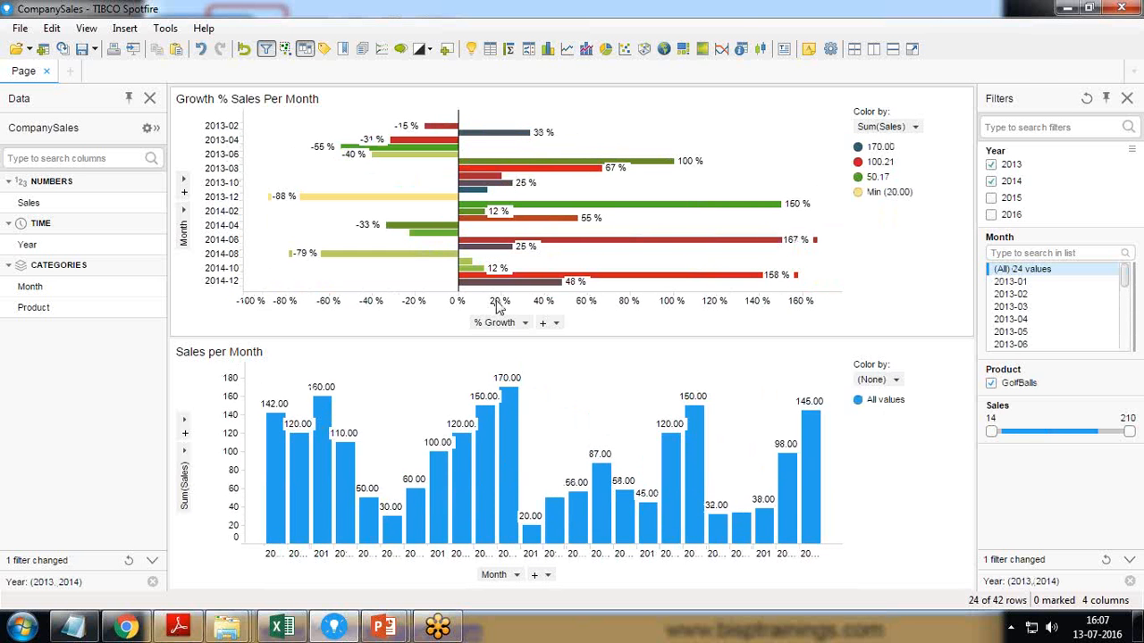
pyautogui.moveTo(219, 236)
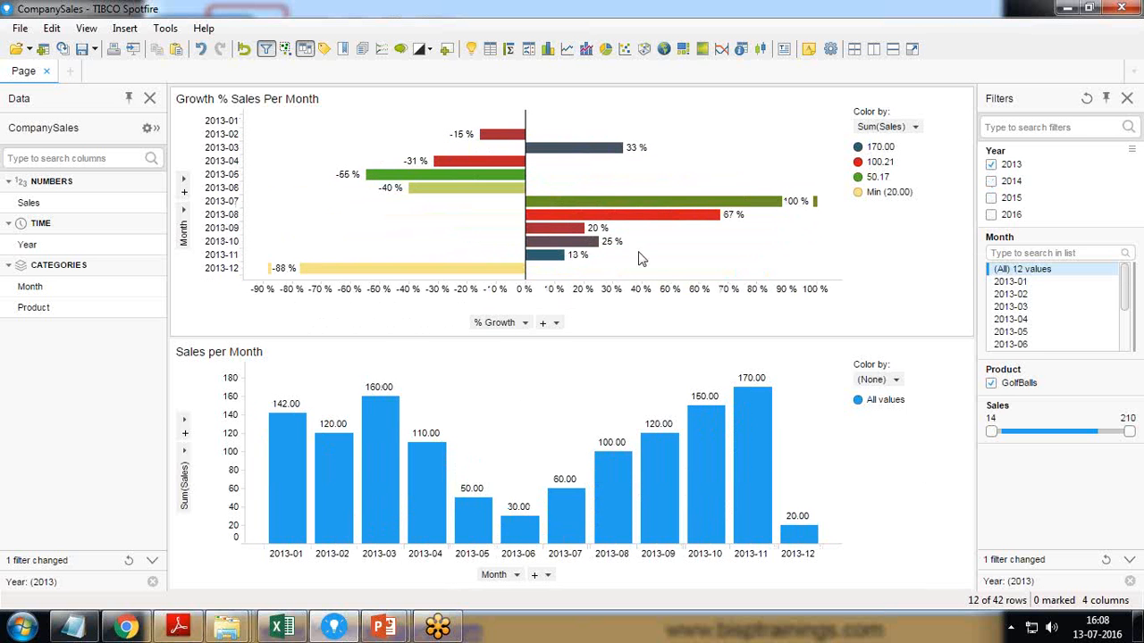
pyautogui.moveTo(661, 257)
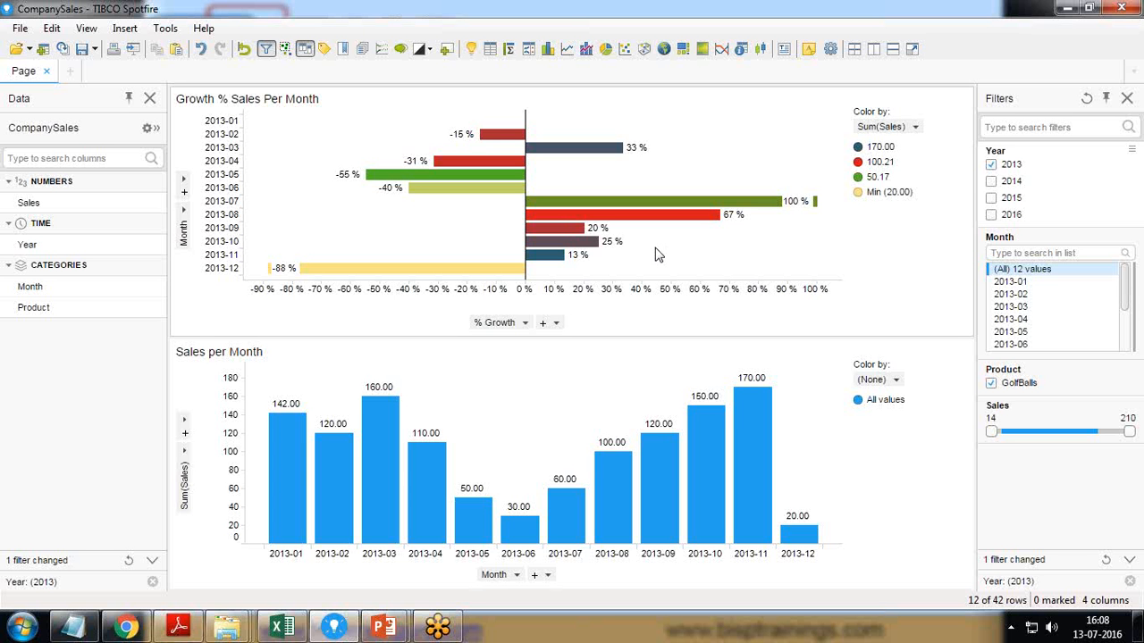
pyautogui.moveTo(1124, 554)
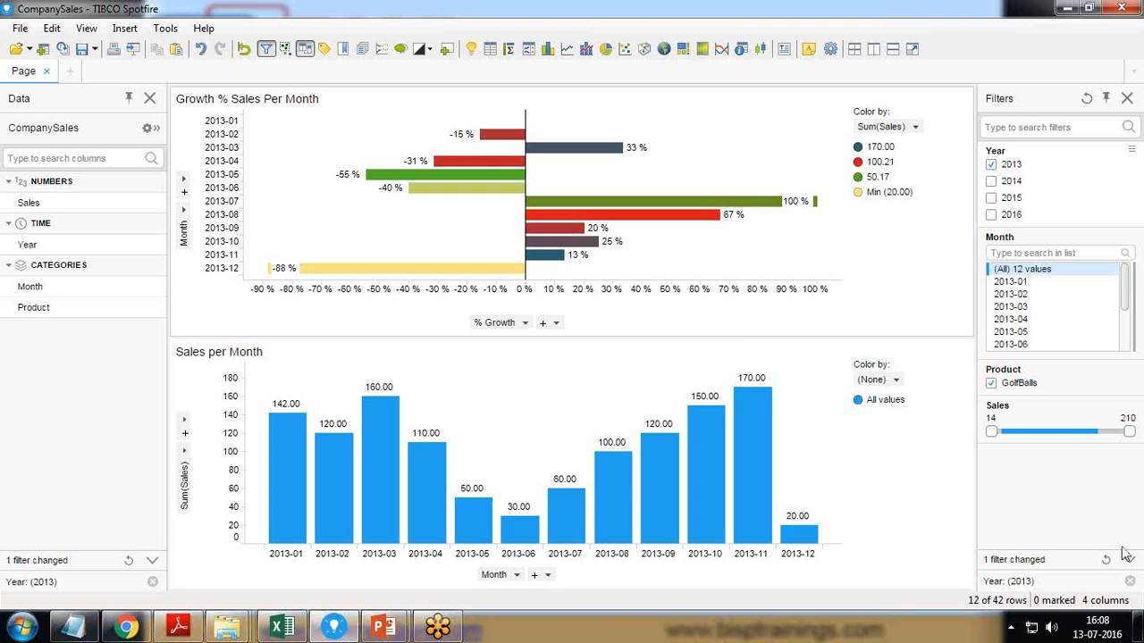
pyautogui.moveTo(1126, 545)
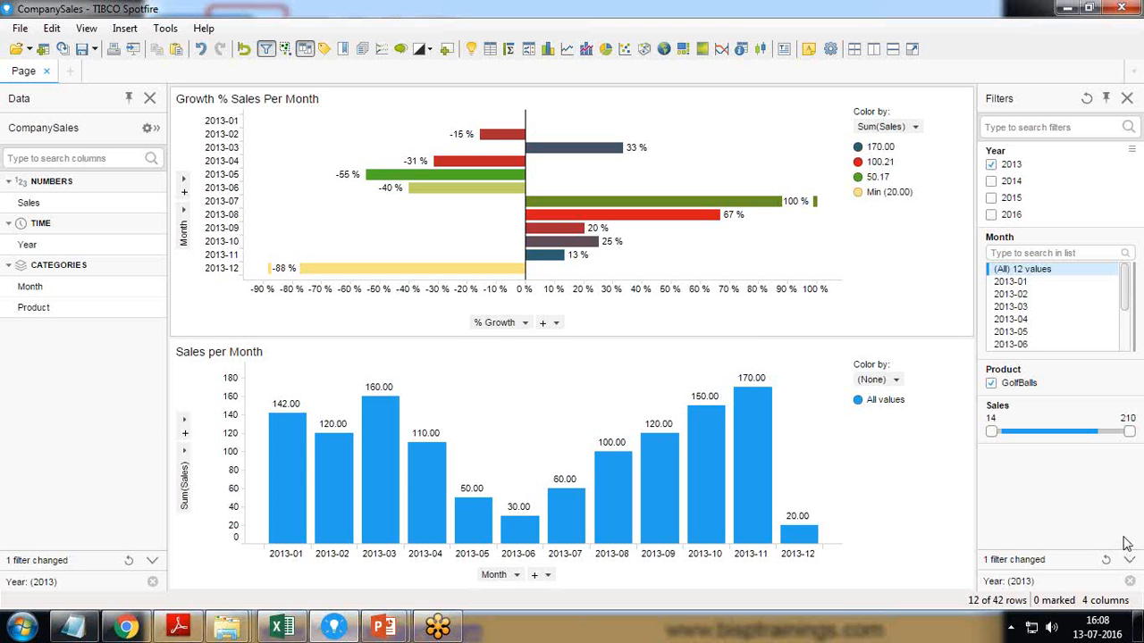
pyautogui.moveTo(1126, 543)
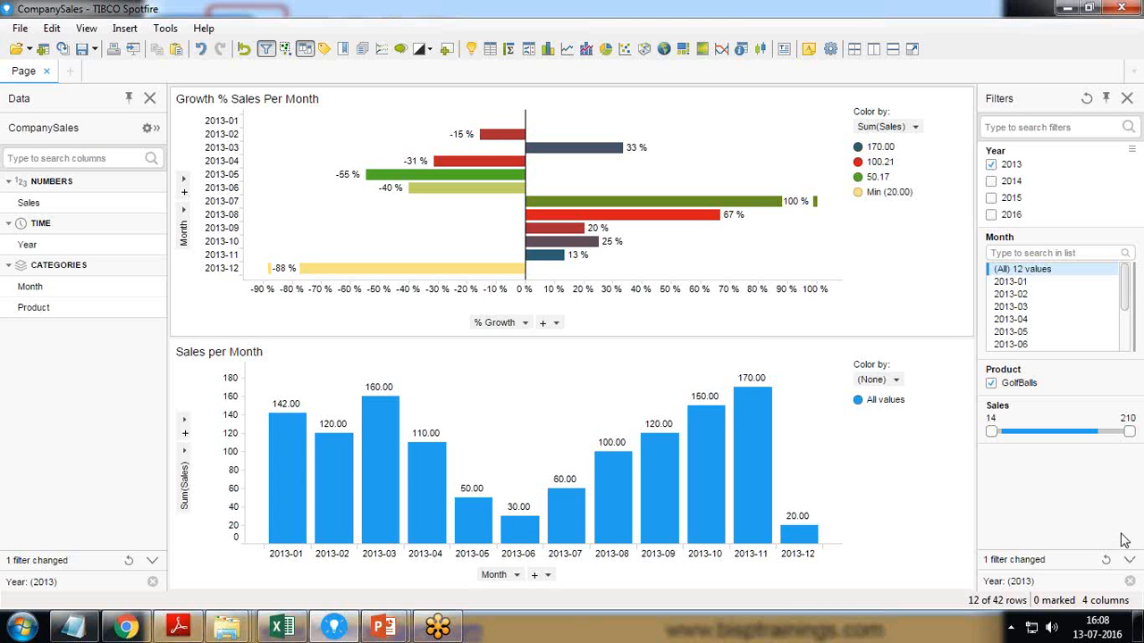
pyautogui.moveTo(813, 586)
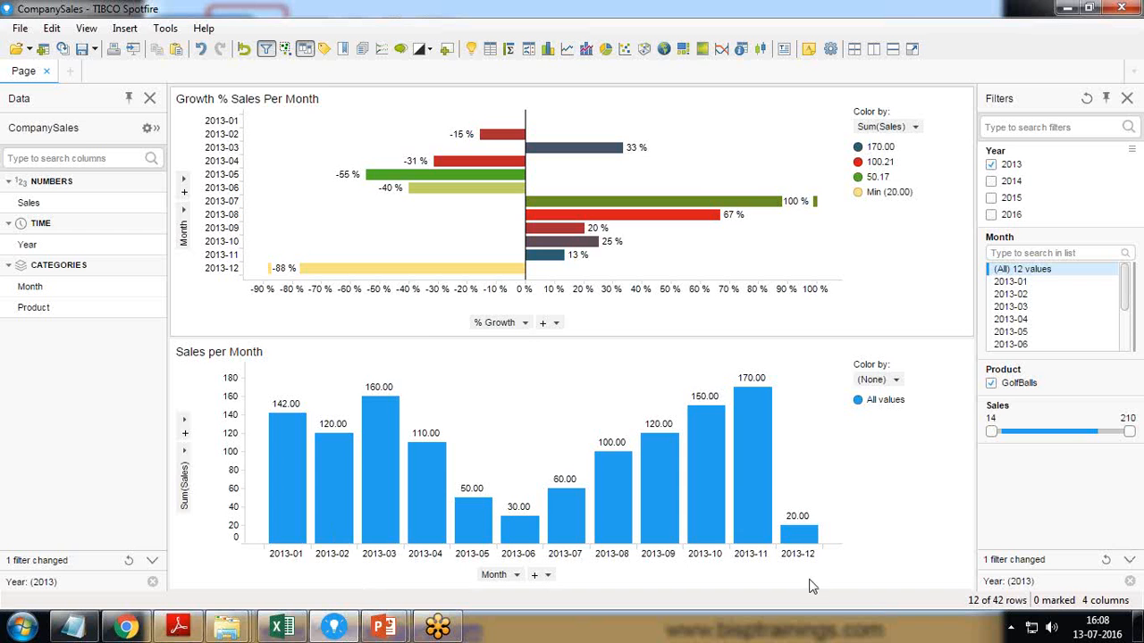